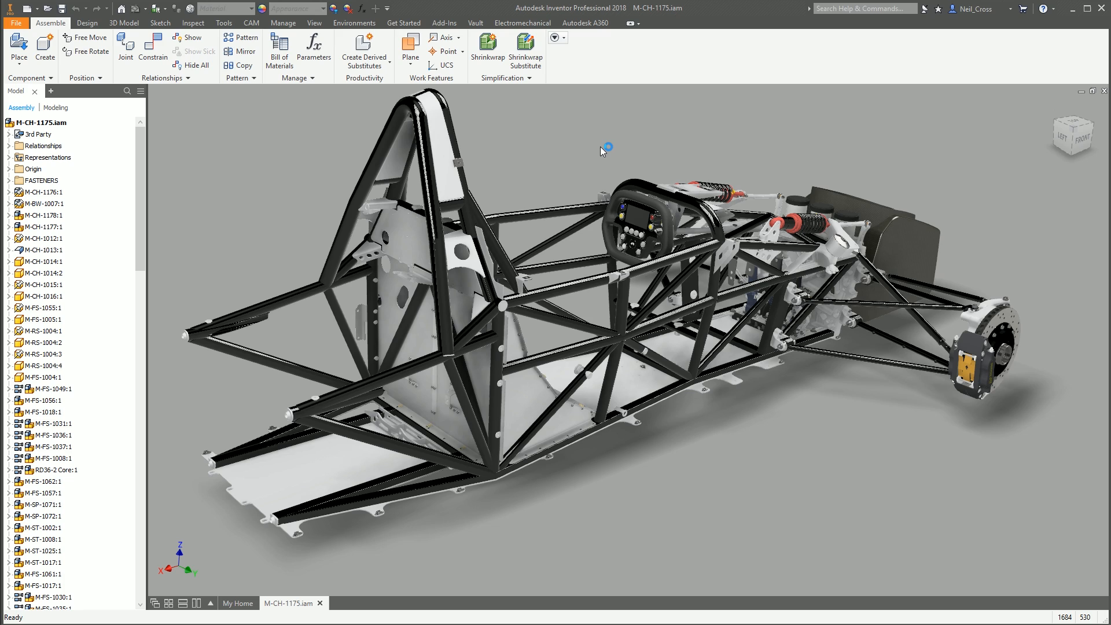
mouse_move(604, 150)
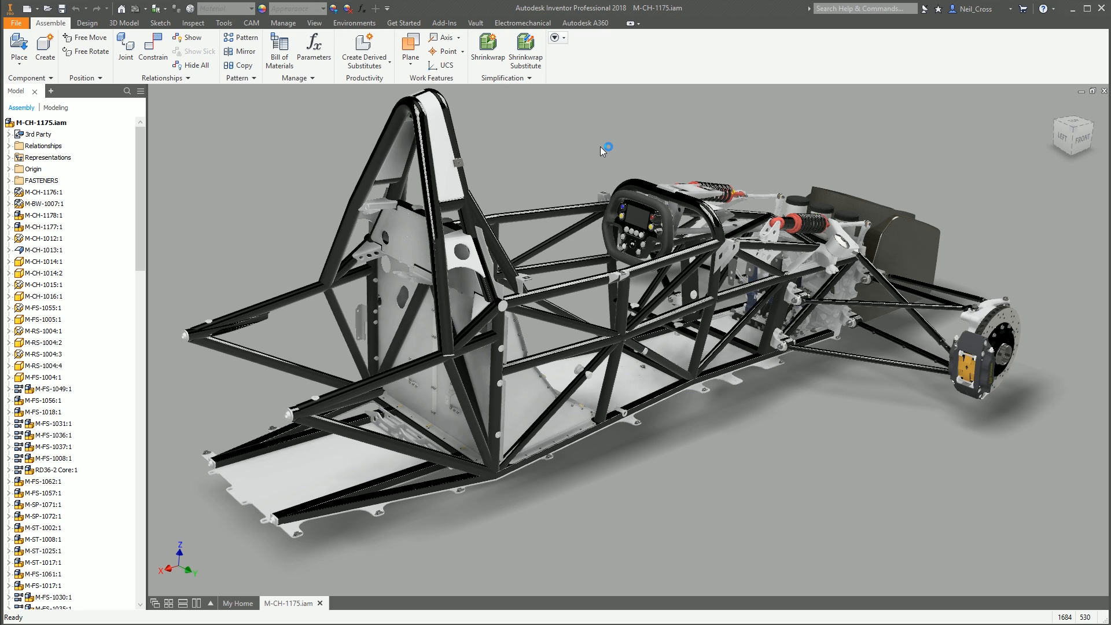
mouse_move(602, 151)
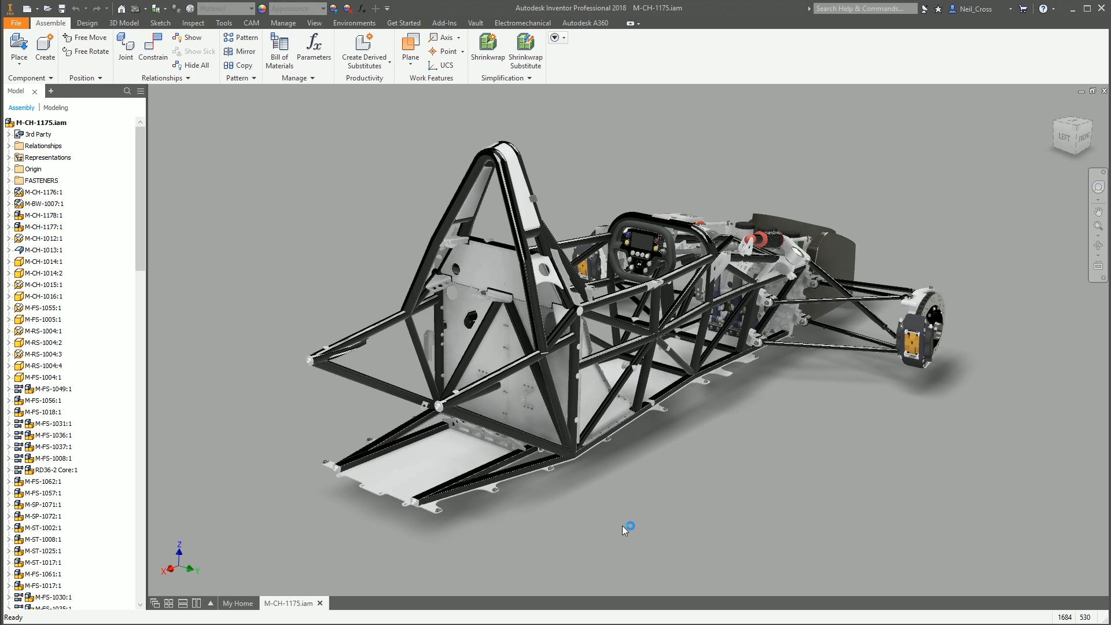
mouse_move(595, 539)
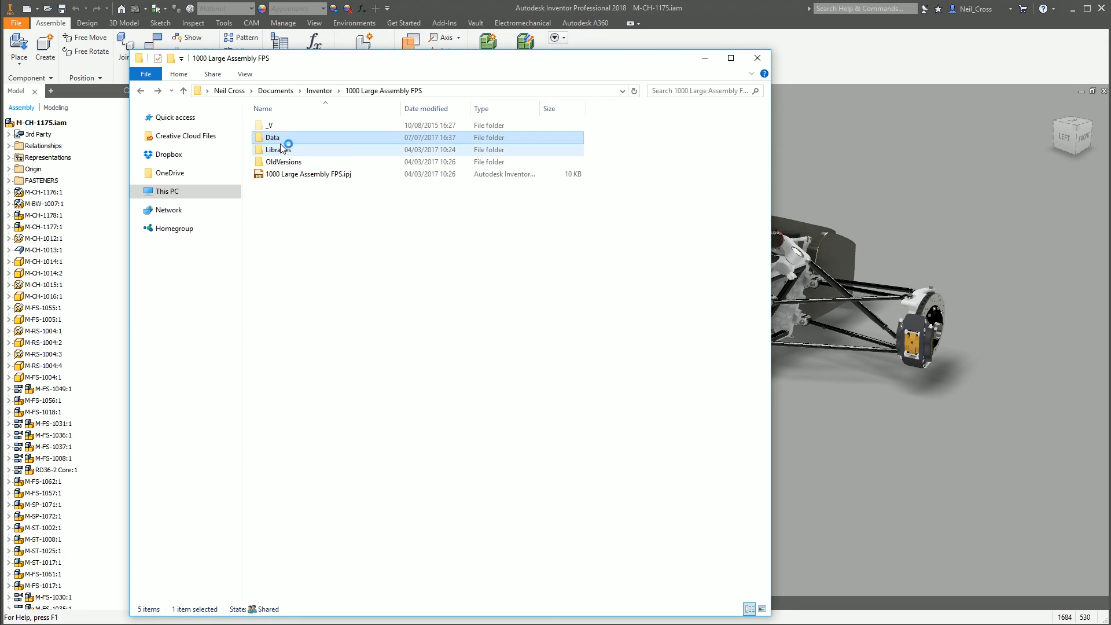
Step: Browse into the project's Data folder and the Content Center Files fastener folders, then minimize Explorer
double_click(271, 136)
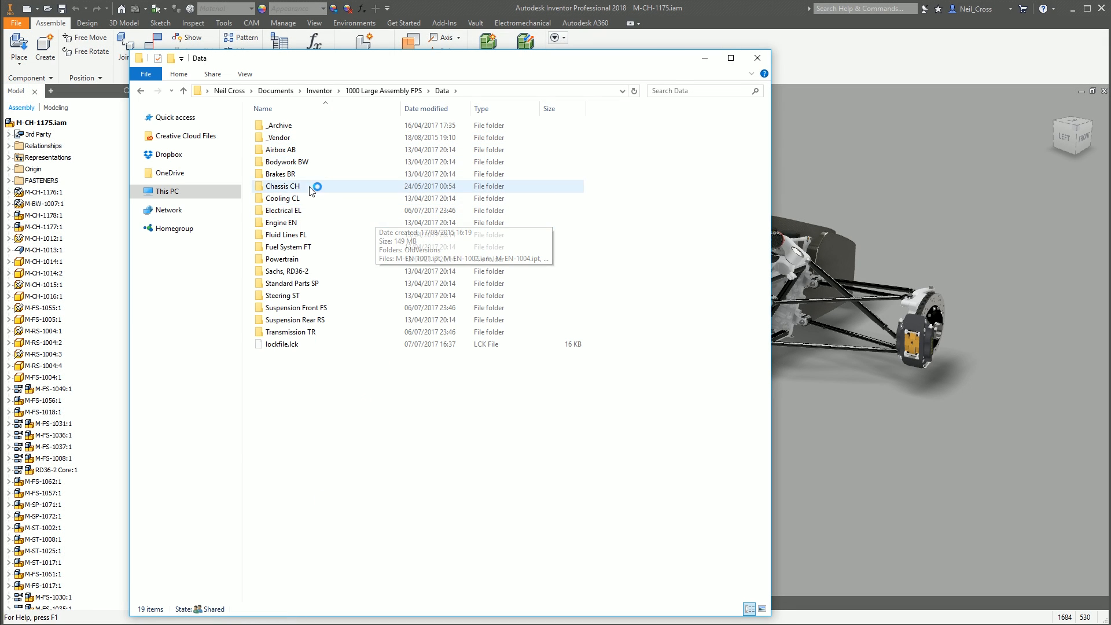
double_click(281, 186)
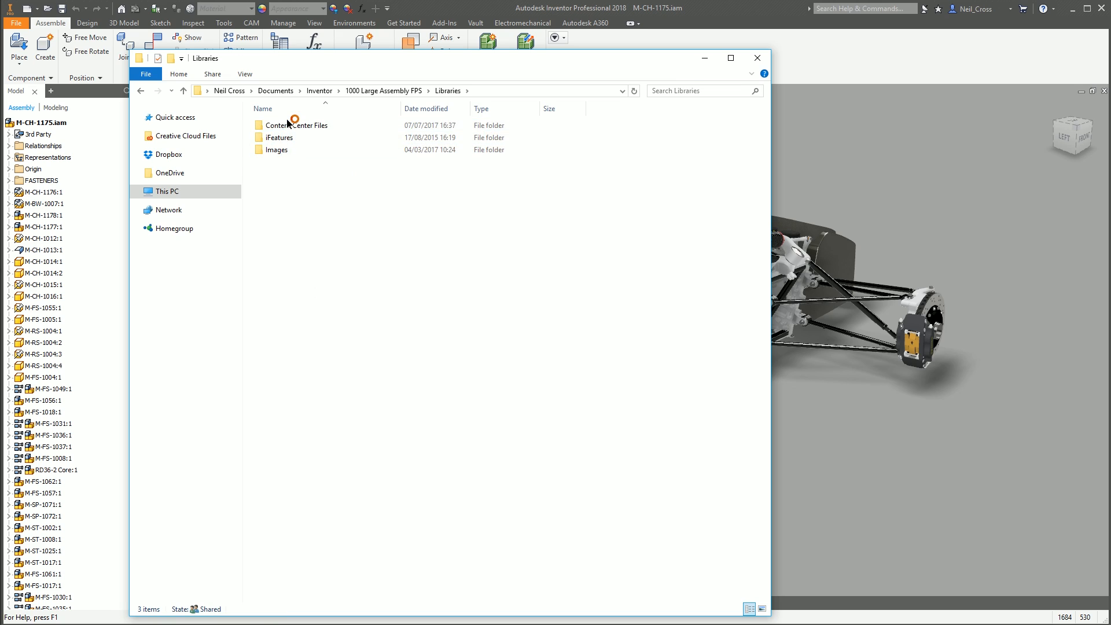
double_click(294, 125)
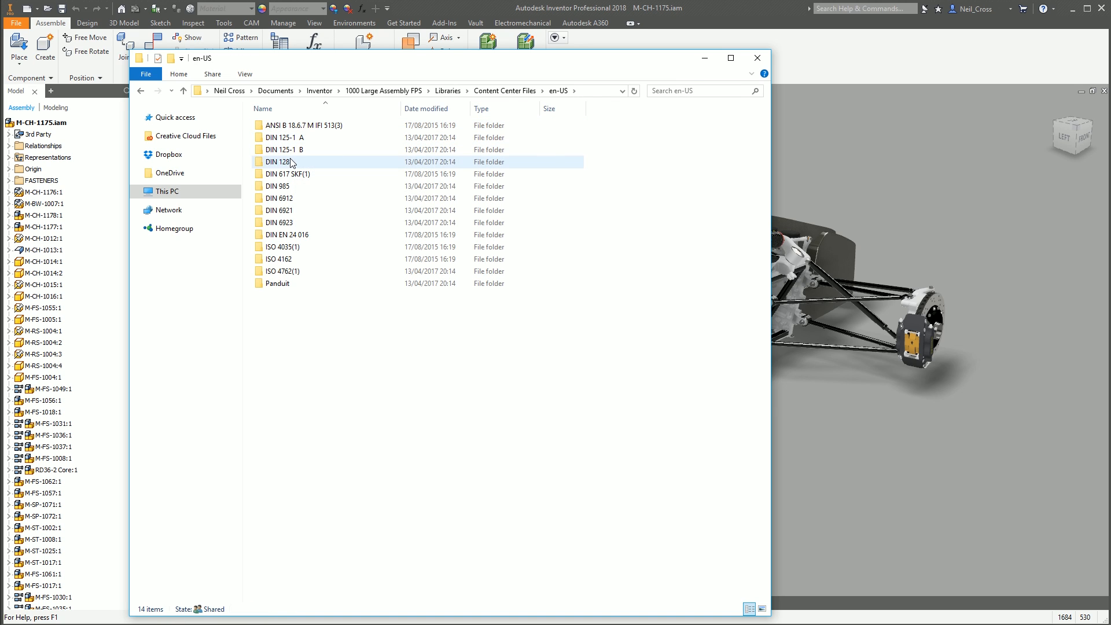
left_click(280, 185)
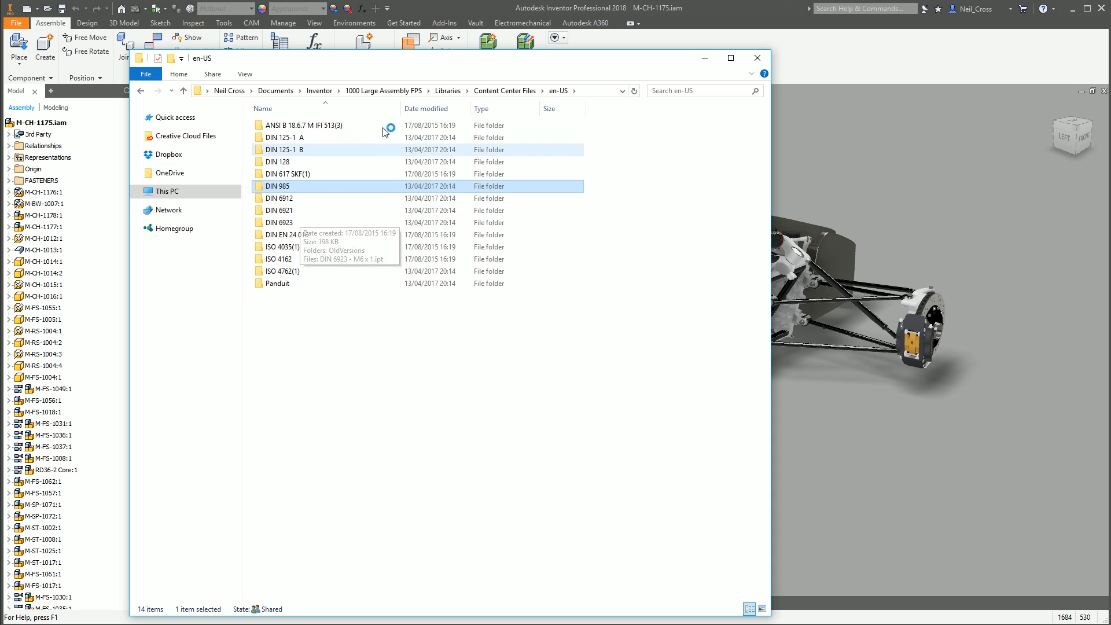
left_click(757, 58)
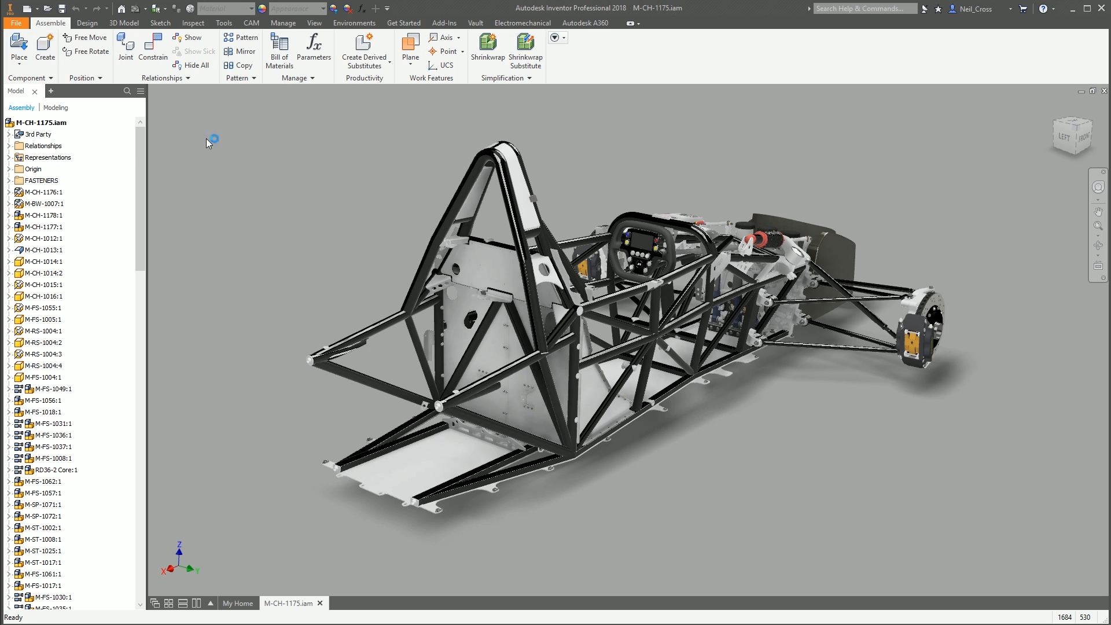
mouse_move(227, 122)
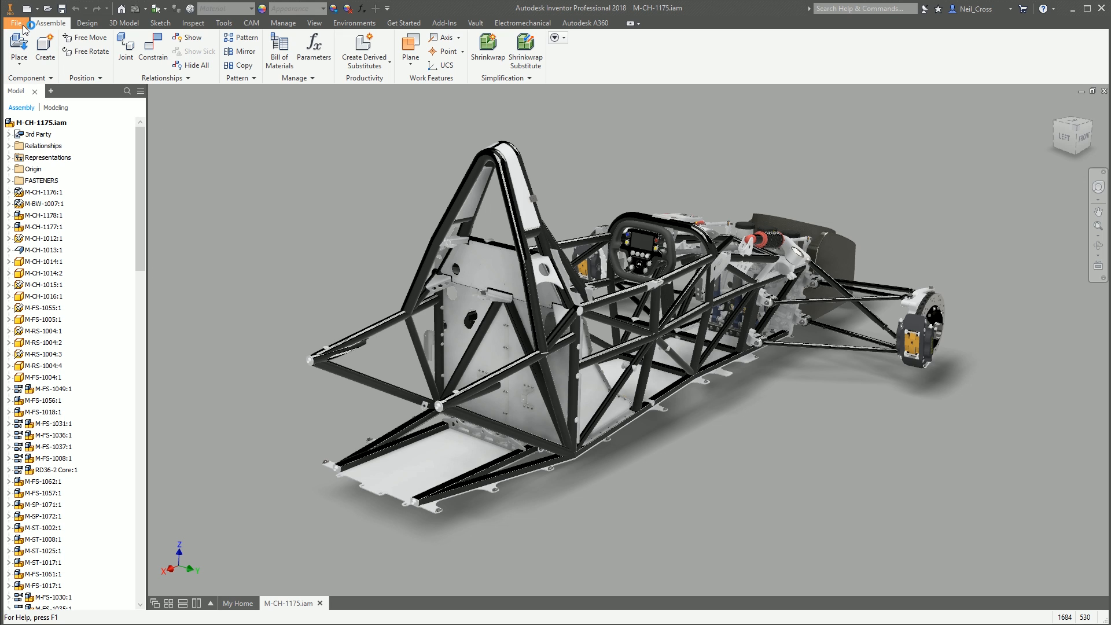
Step: Review the File > Save As variants, including Pack and Go, then close the menu
left_click(12, 23)
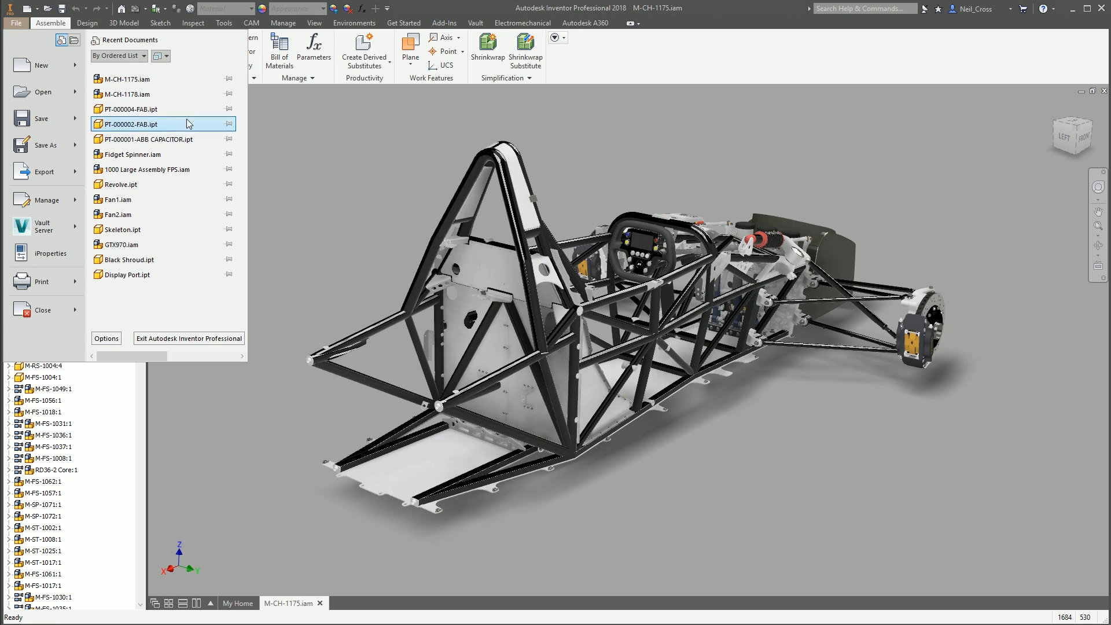
left_click(47, 146)
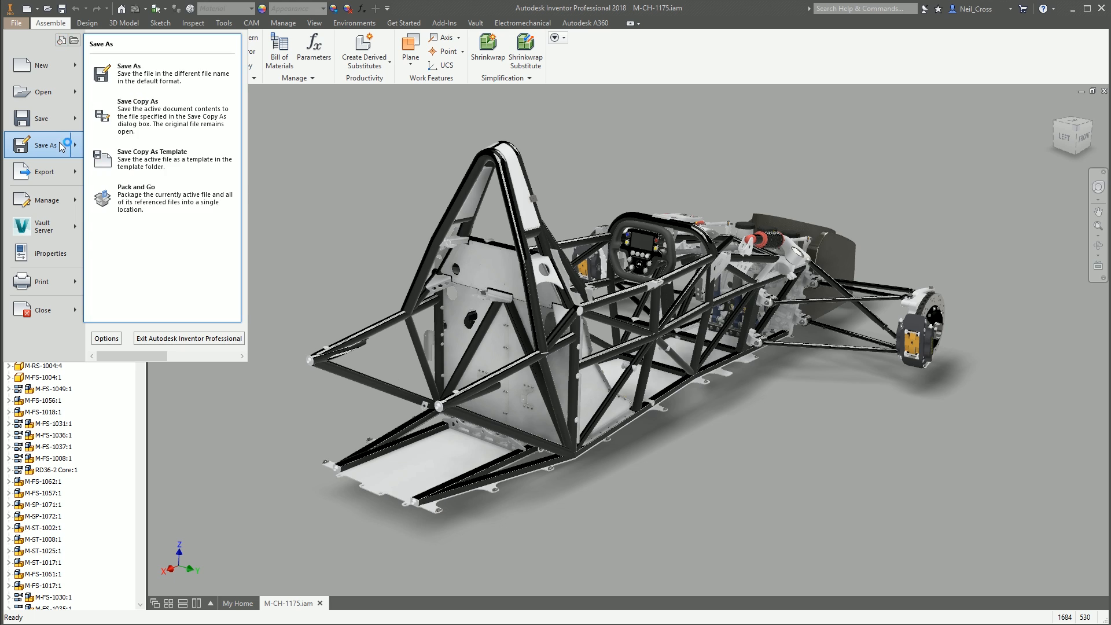
left_click(137, 199)
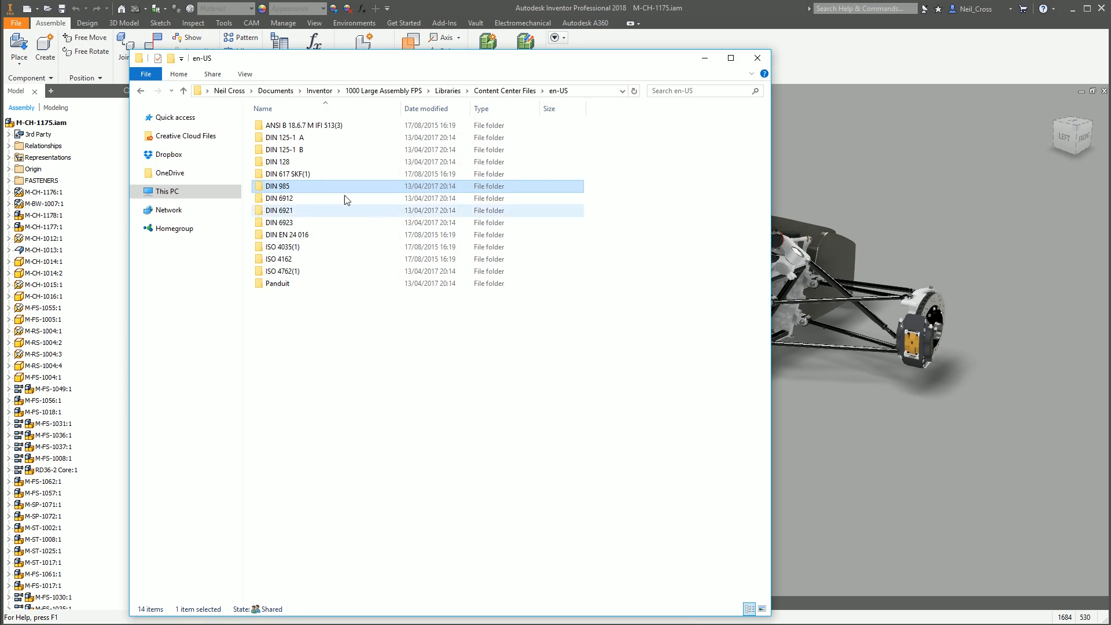
Step: Go up to 1000 Large Assembly FPS, into Data > Chassis CH, and bring up M-CH-1175.iam's context menu
left_click(384, 91)
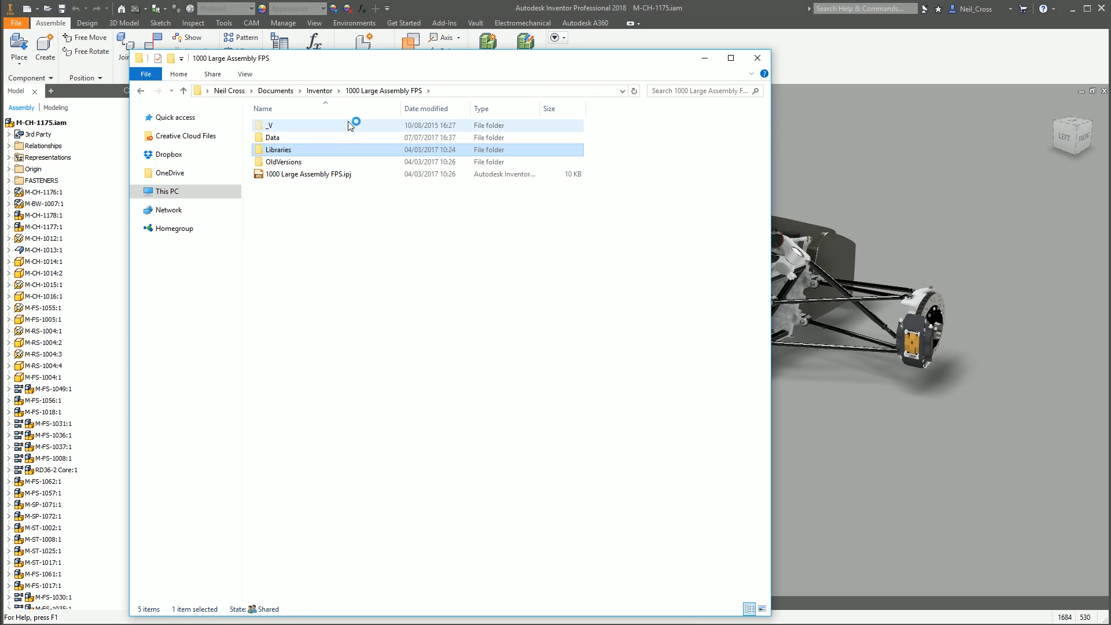
double_click(272, 136)
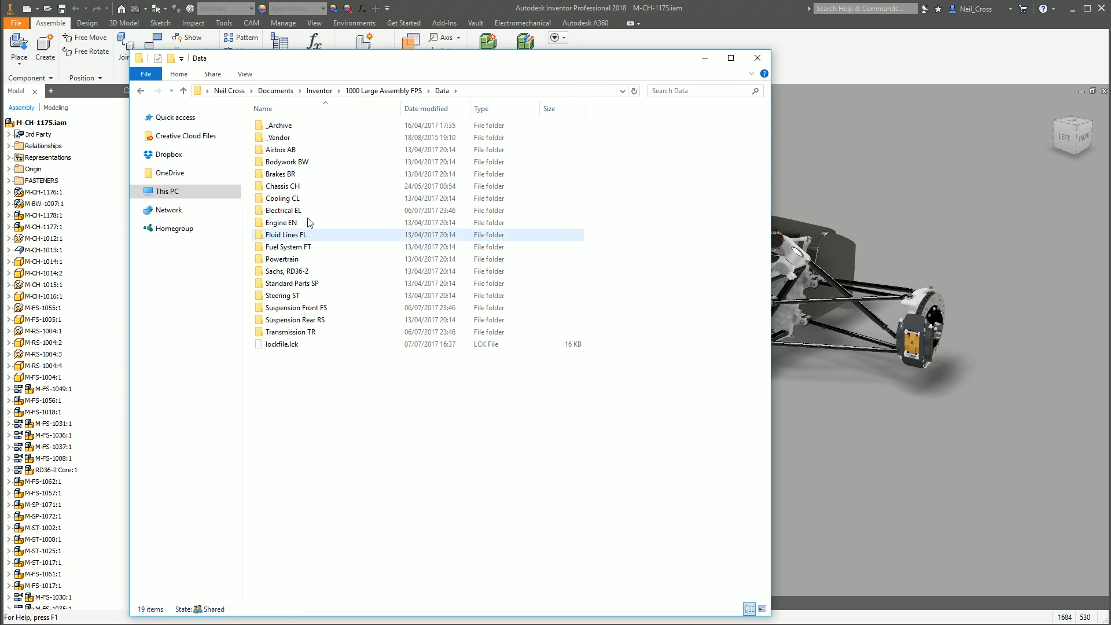
double_click(283, 185)
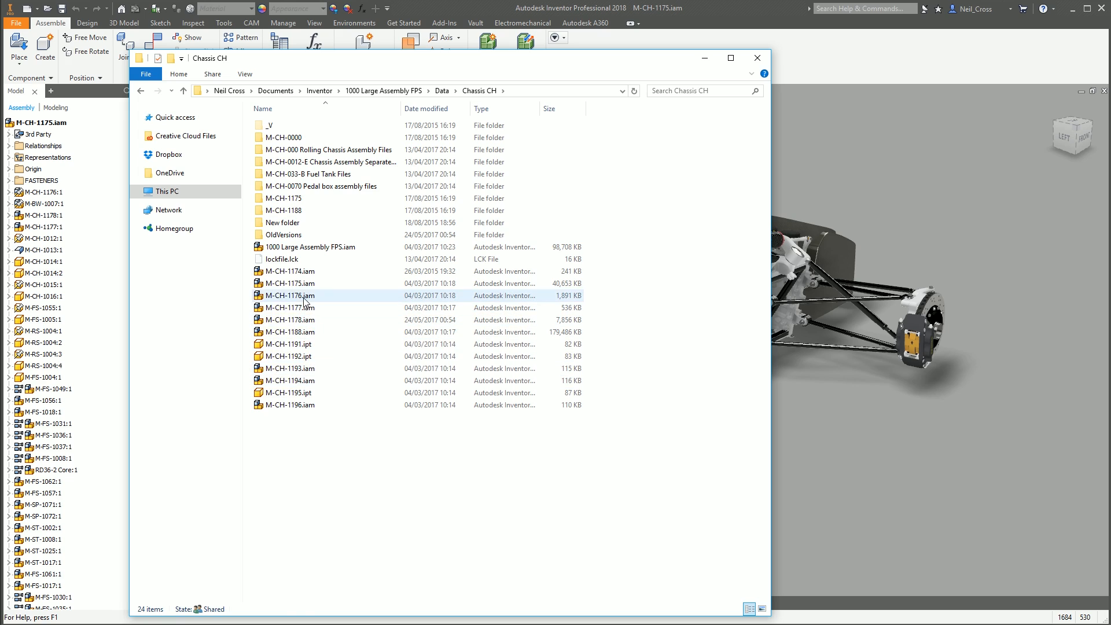
right_click(294, 282)
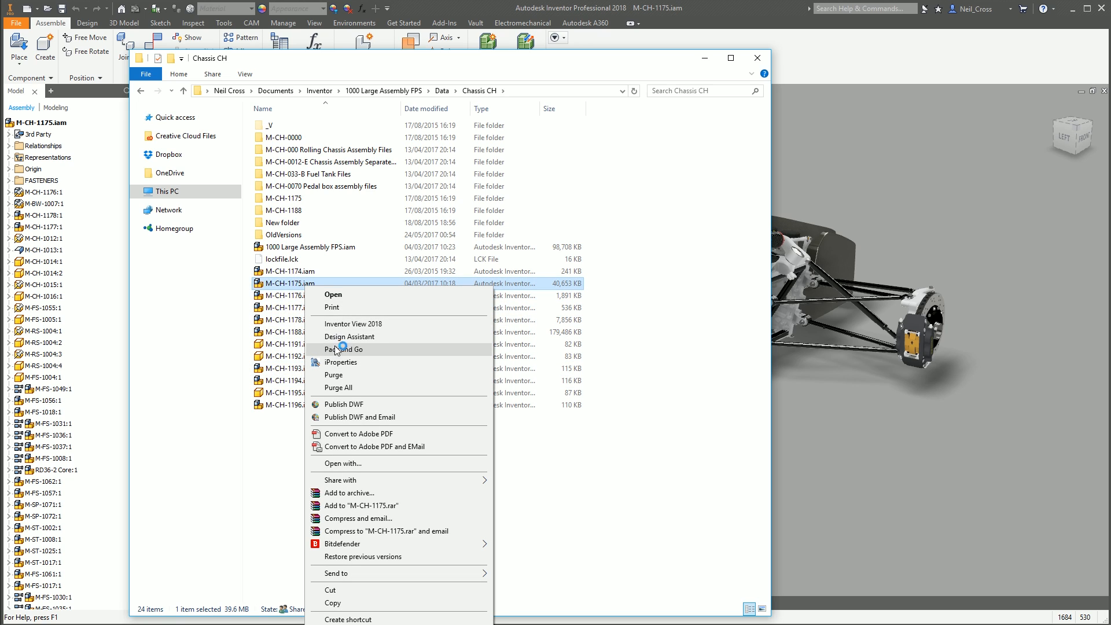
mouse_move(335, 355)
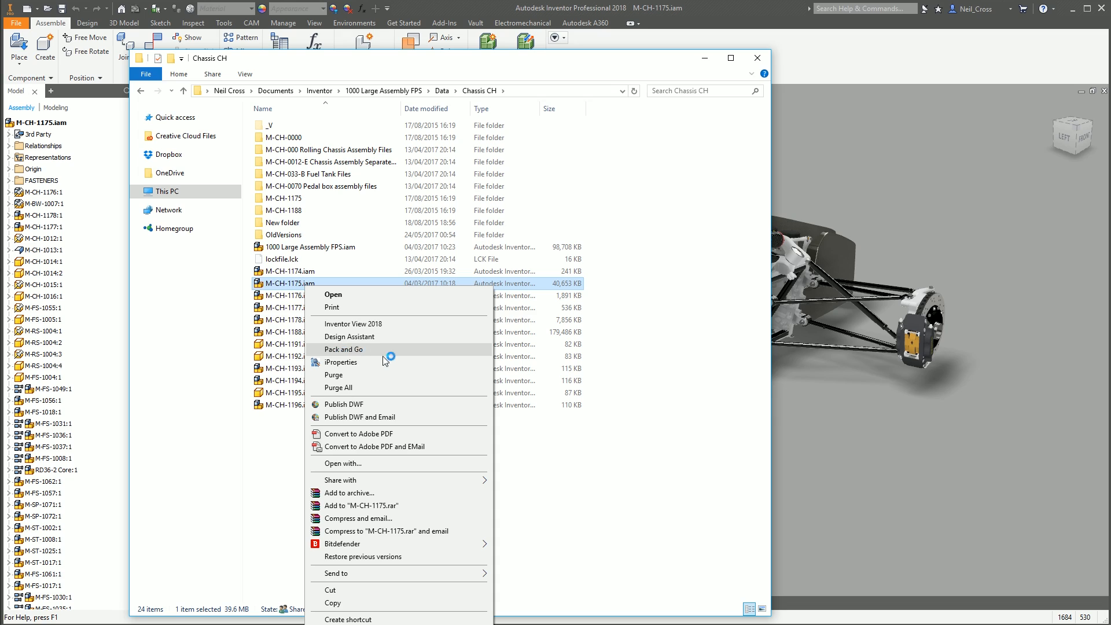
mouse_move(309, 350)
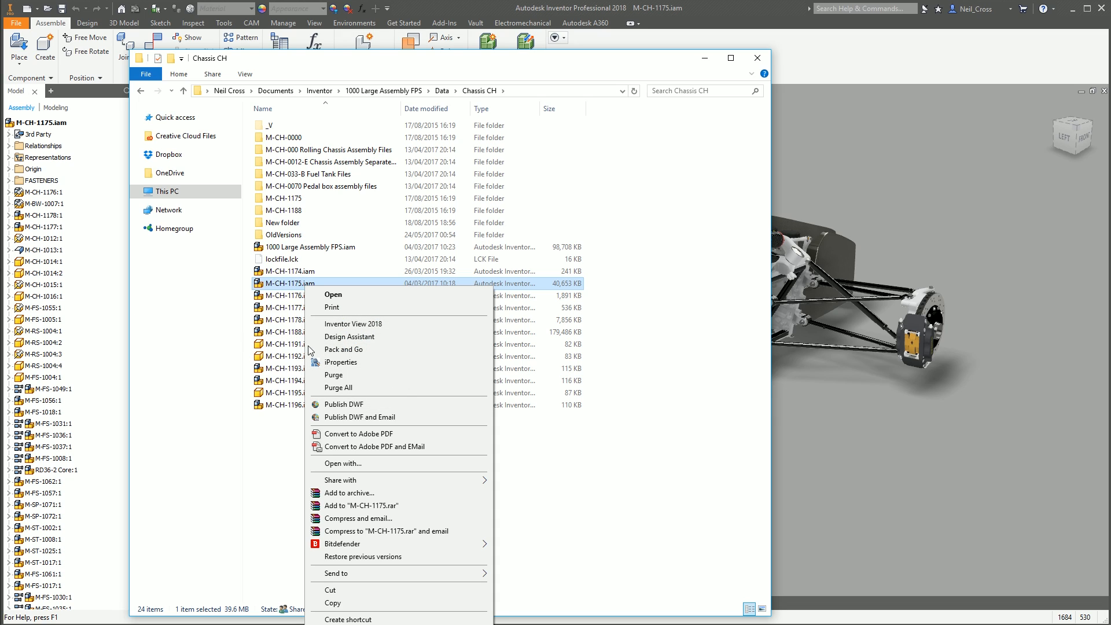
mouse_move(721, 62)
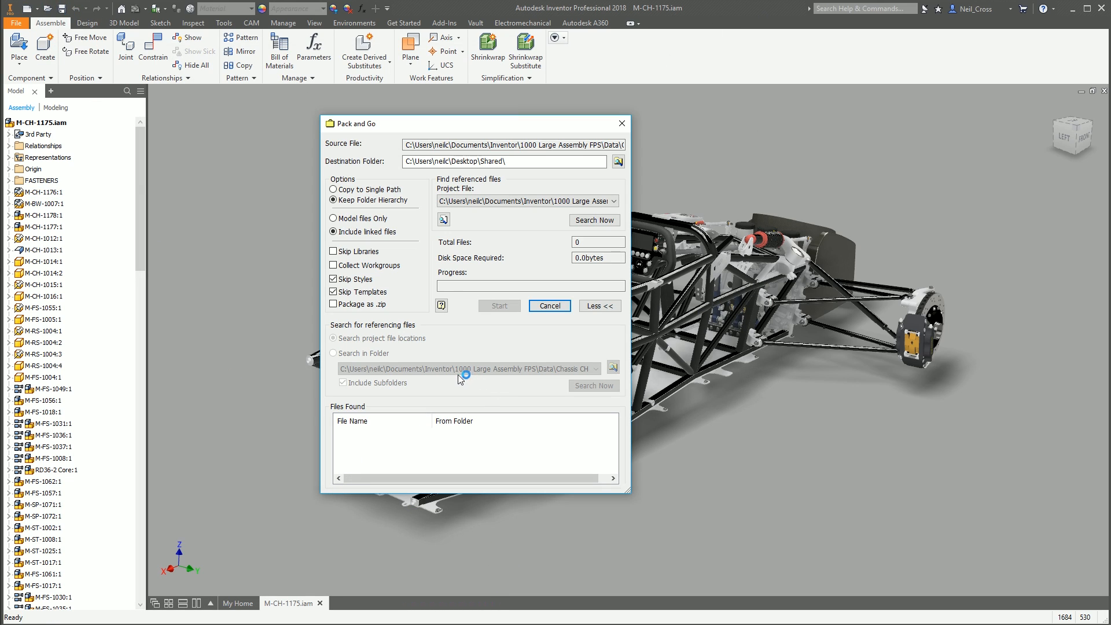
Step: Change the Destination Folder from Desktop\Shared to Desktop\Car Design
left_click(489, 144)
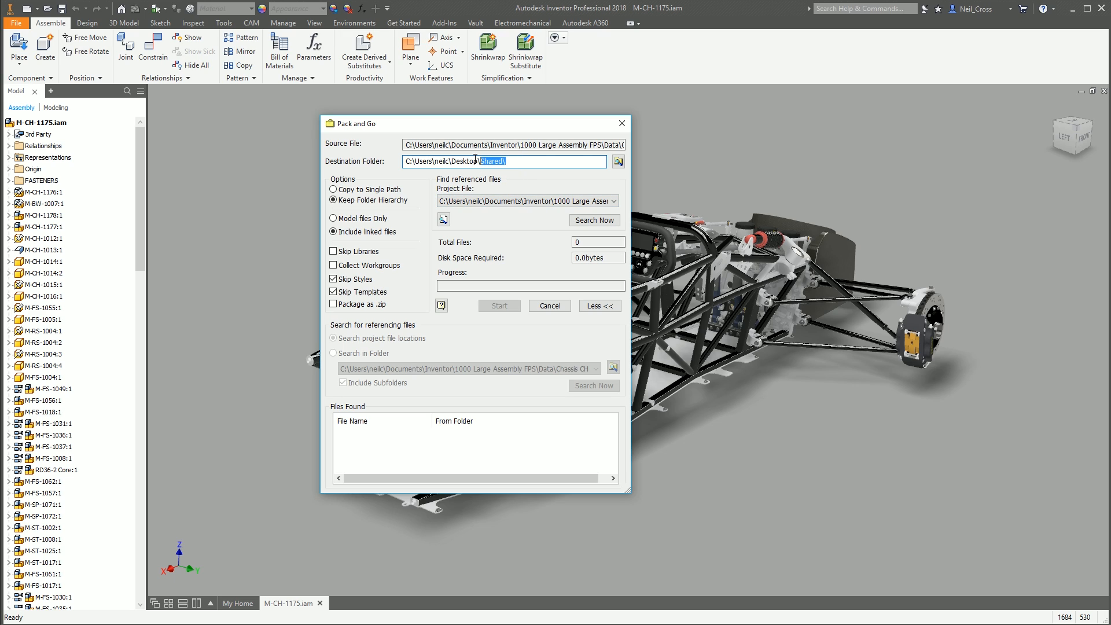
type("Car D")
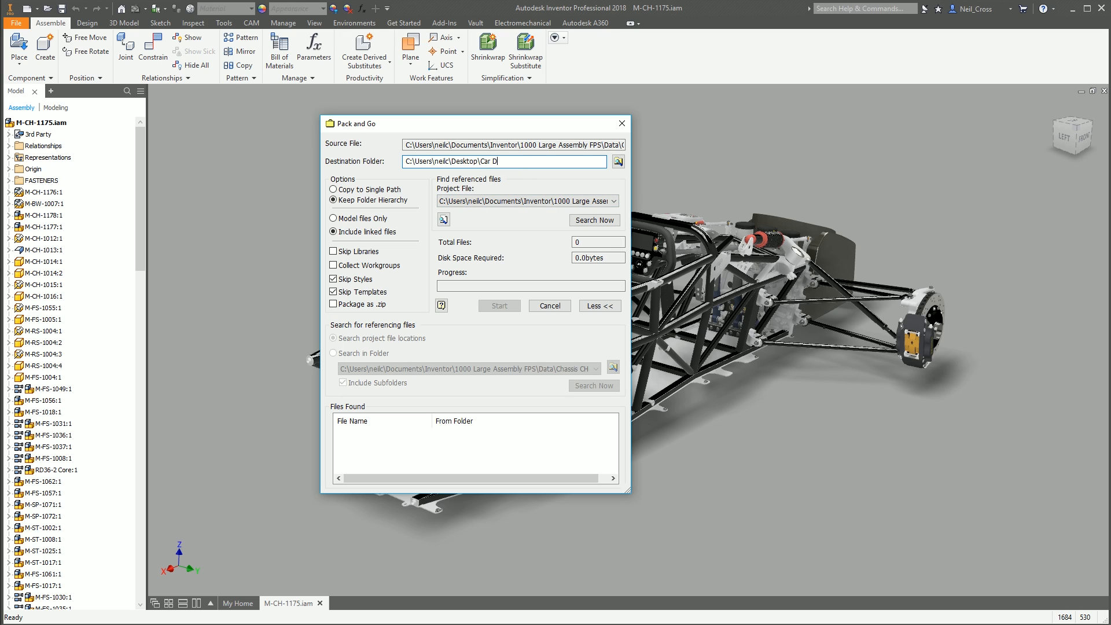
type("esign")
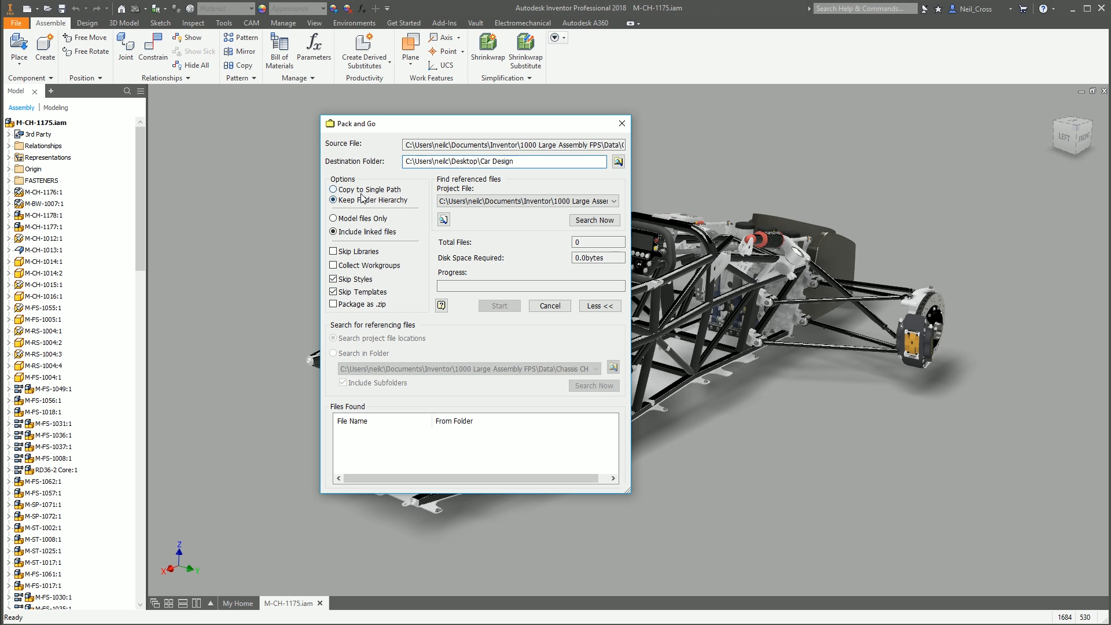
left_click(332, 190)
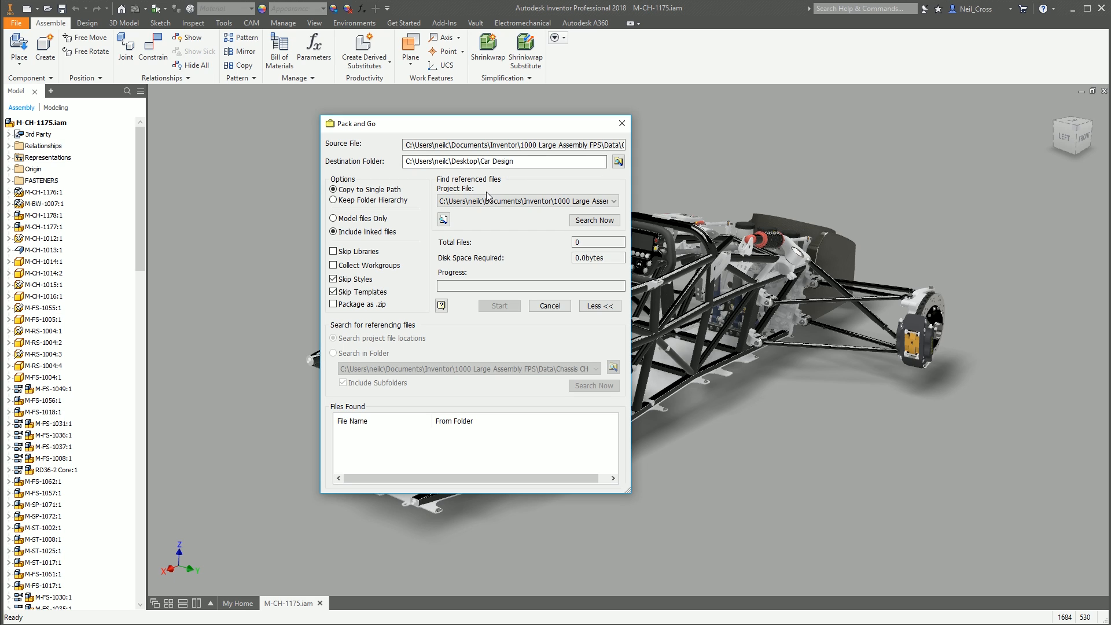
left_click(331, 199)
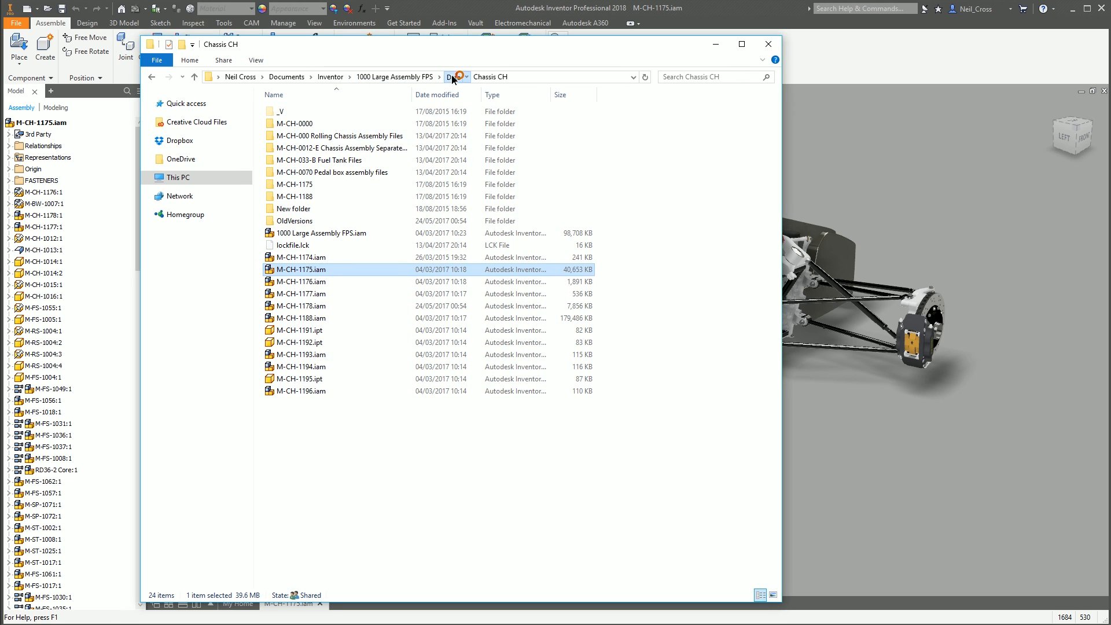
left_click(449, 77)
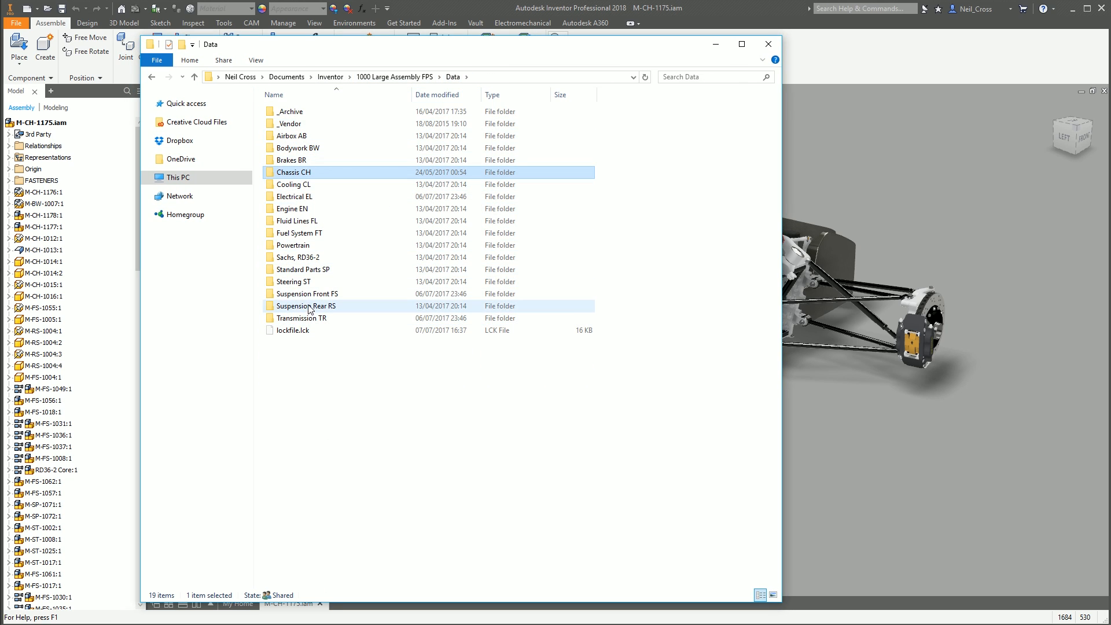
left_click(299, 148)
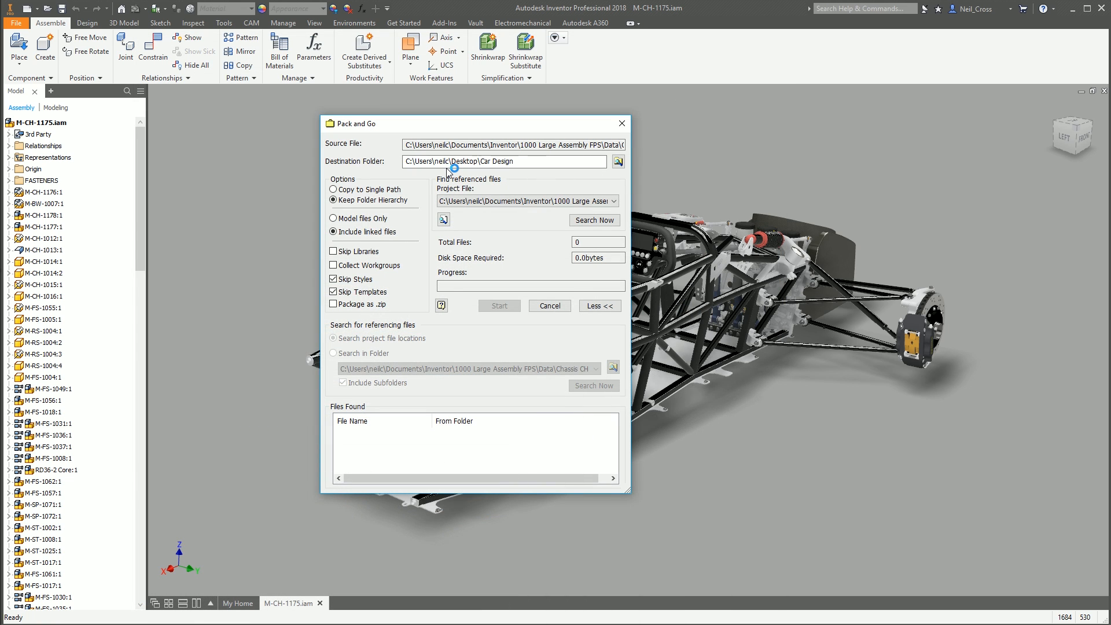
mouse_move(449, 172)
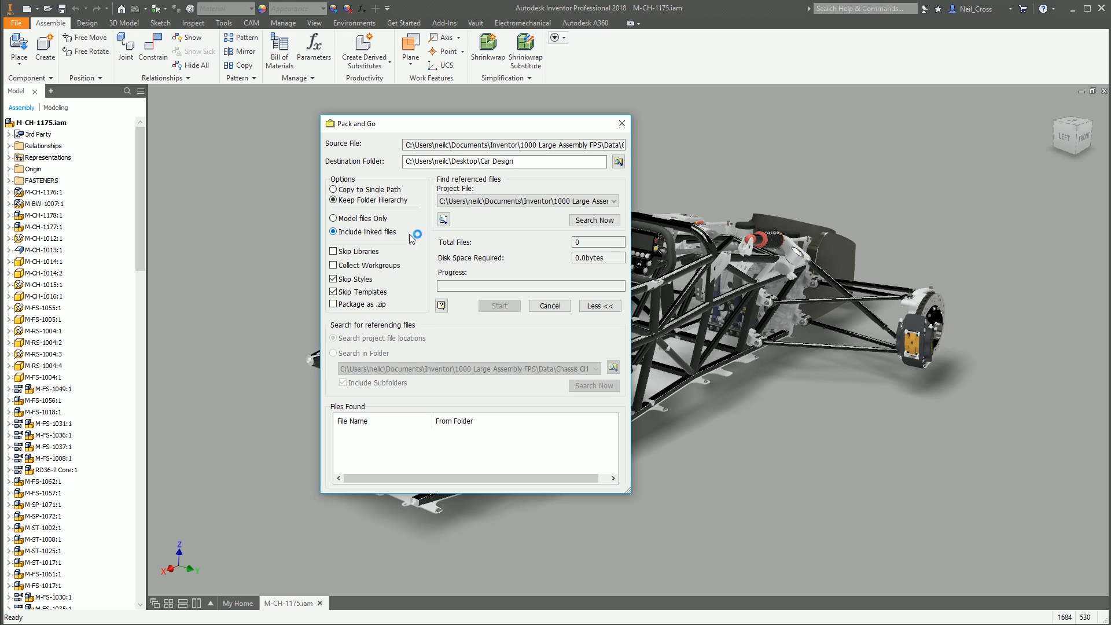
mouse_move(373, 241)
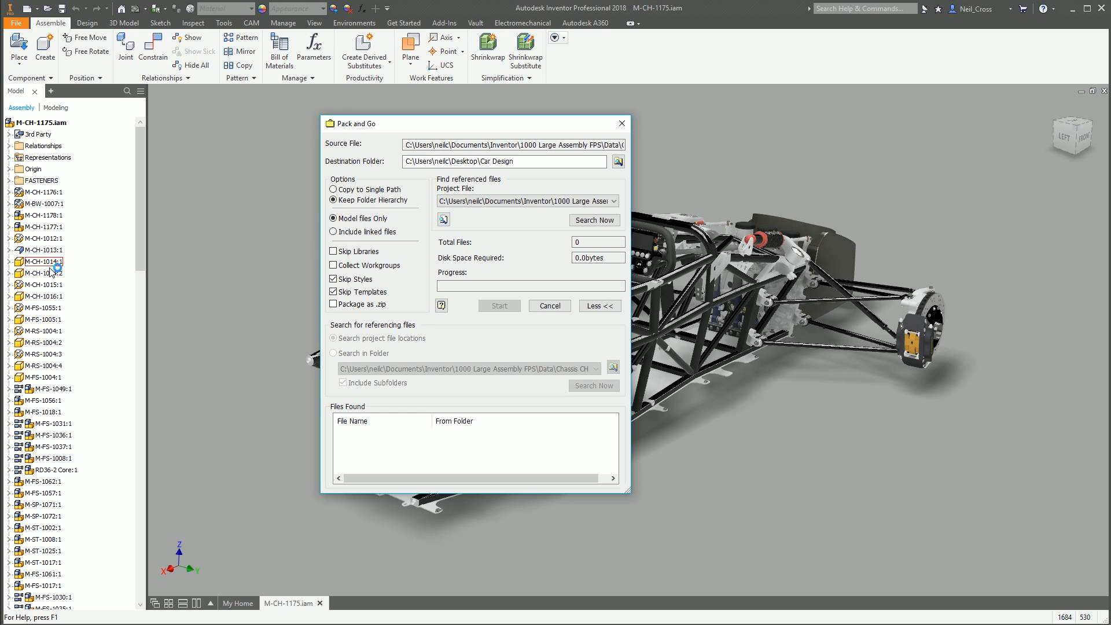
left_click(331, 232)
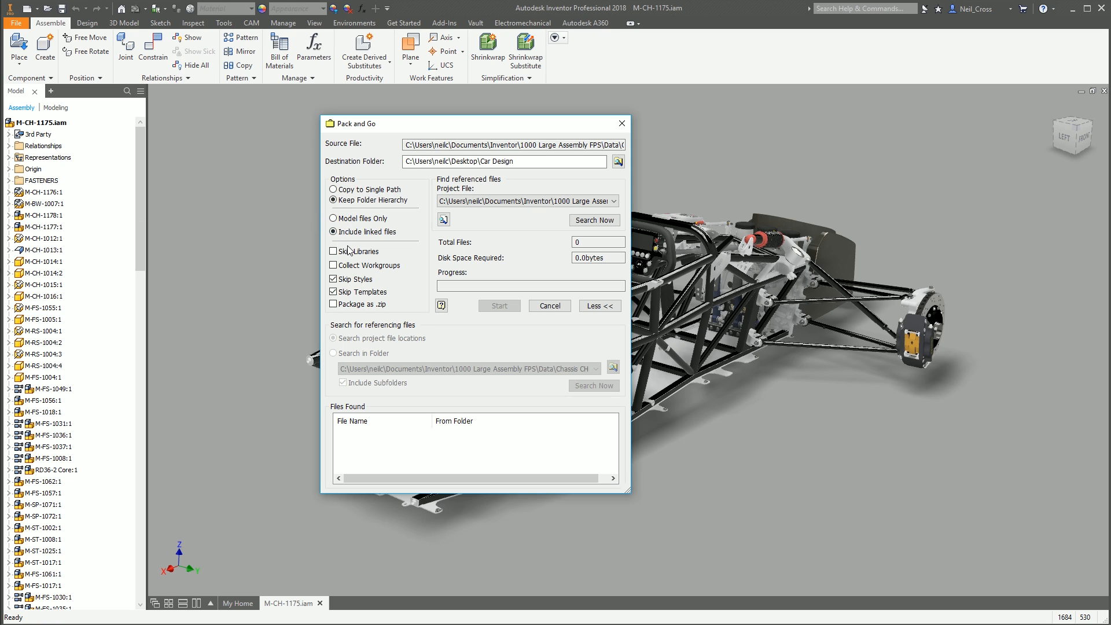
left_click(332, 217)
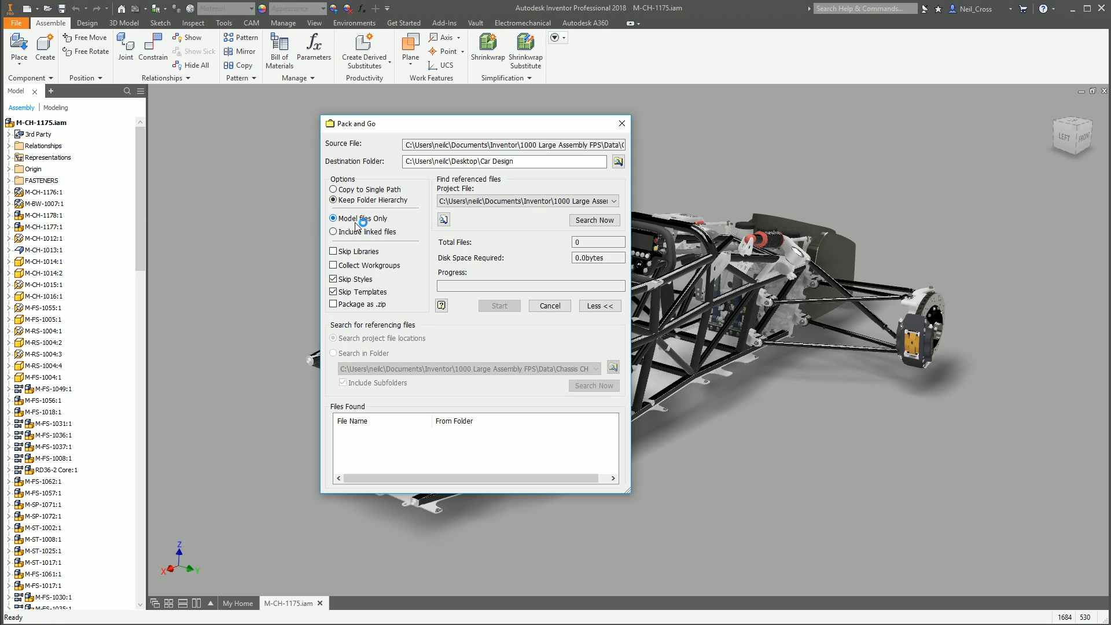
left_click(332, 232)
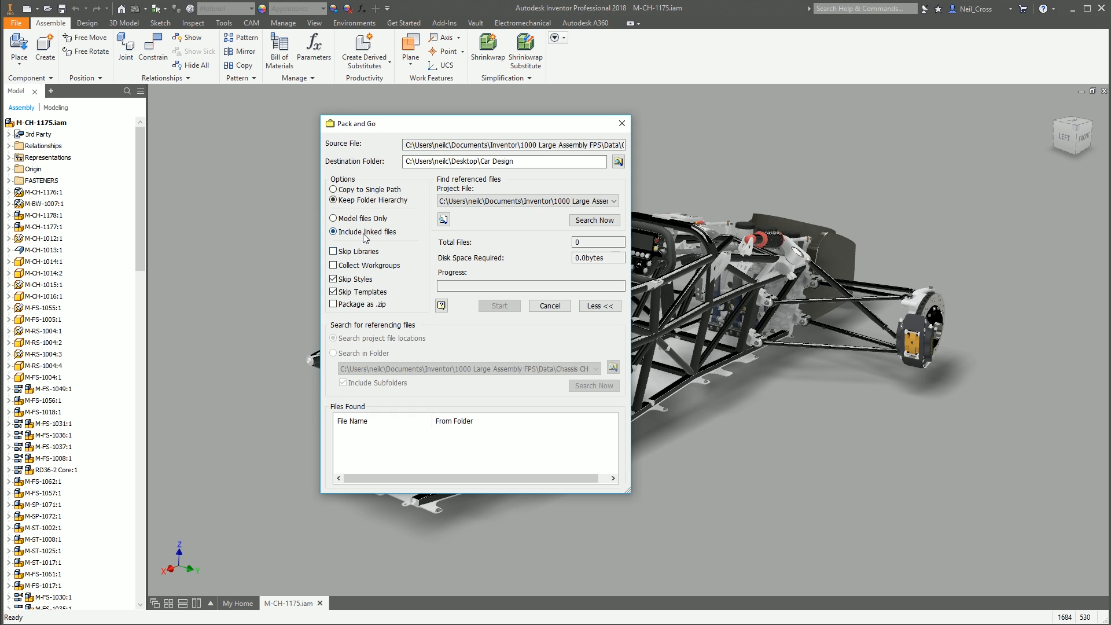
left_click(333, 218)
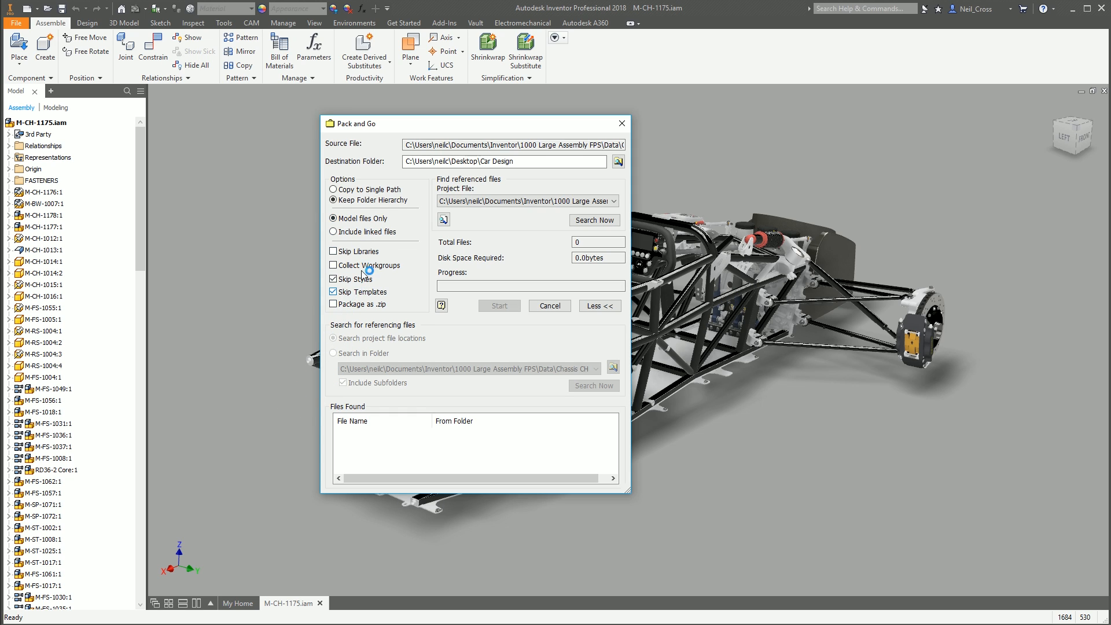
left_click(332, 231)
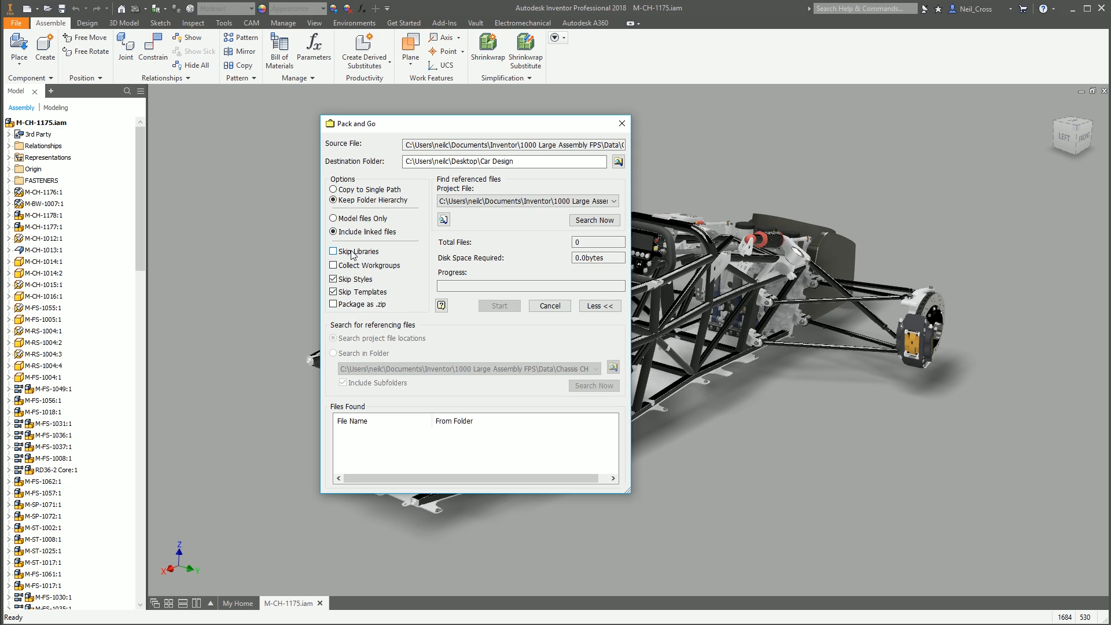
left_click(332, 251)
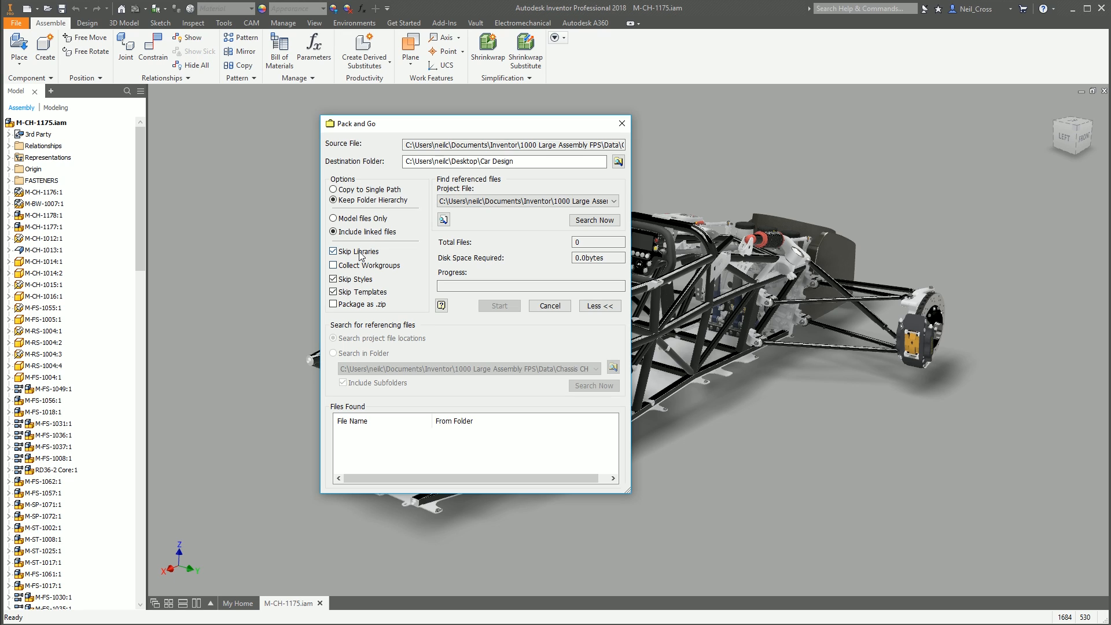
left_click(332, 251)
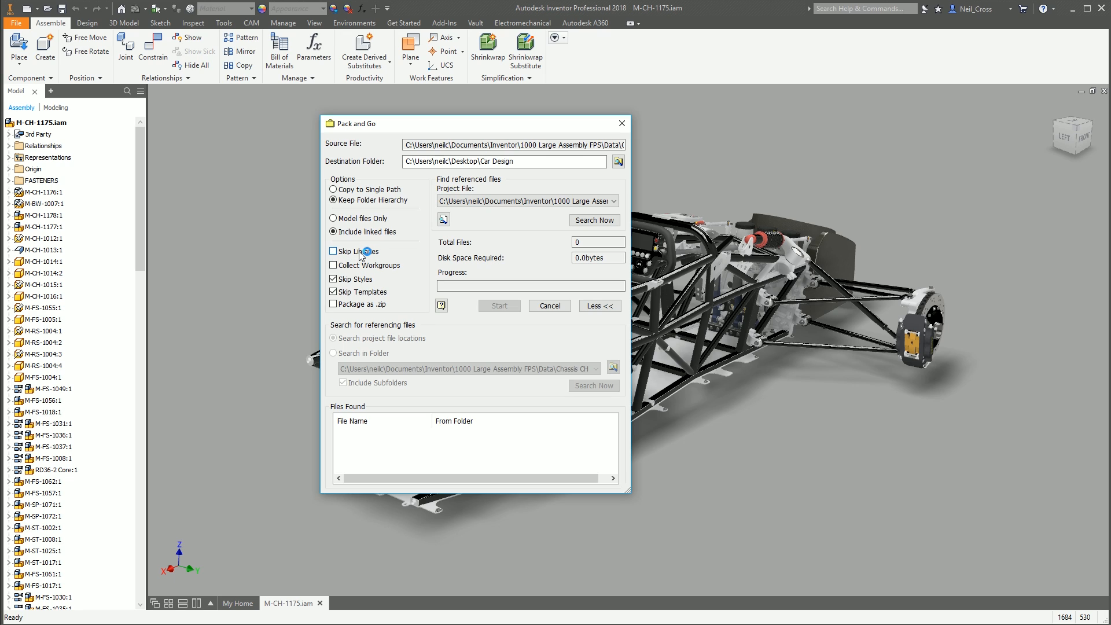
left_click(332, 252)
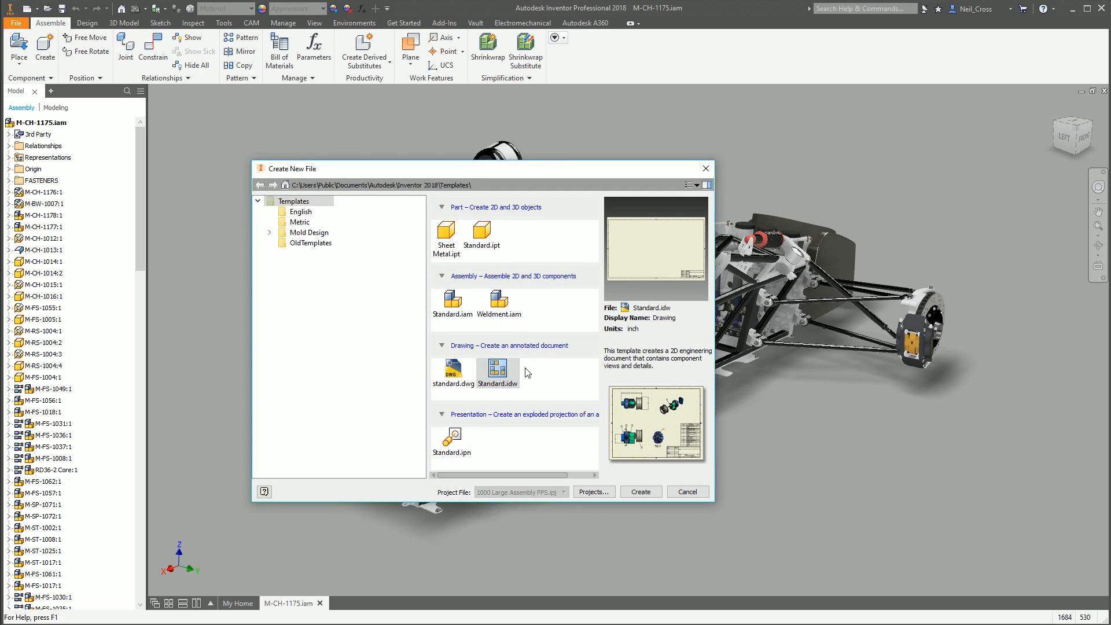
mouse_move(491, 369)
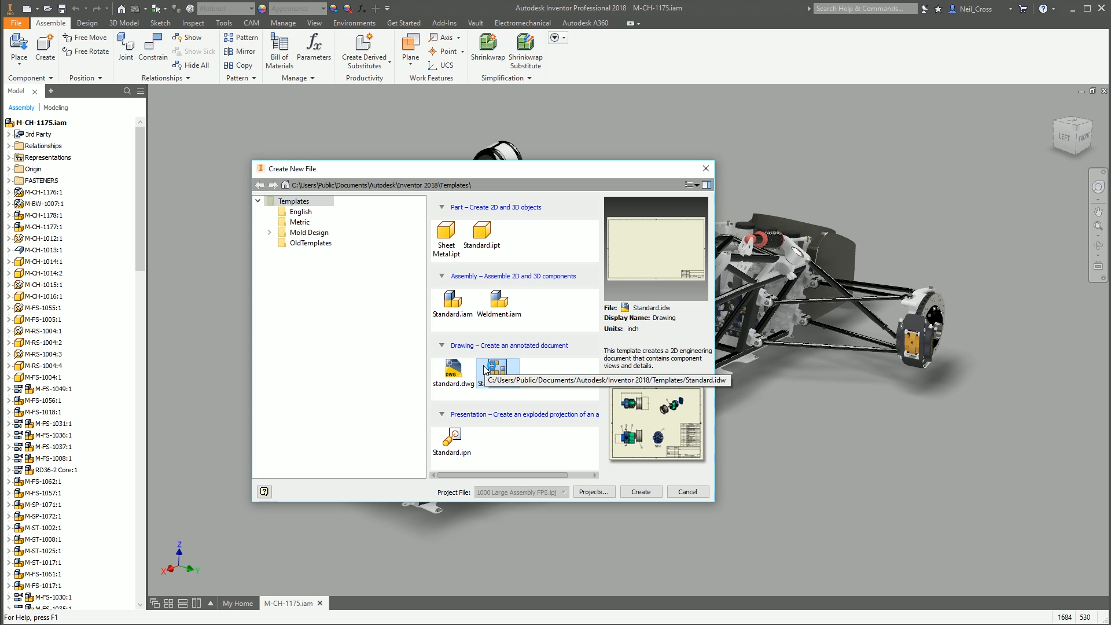
mouse_move(470, 287)
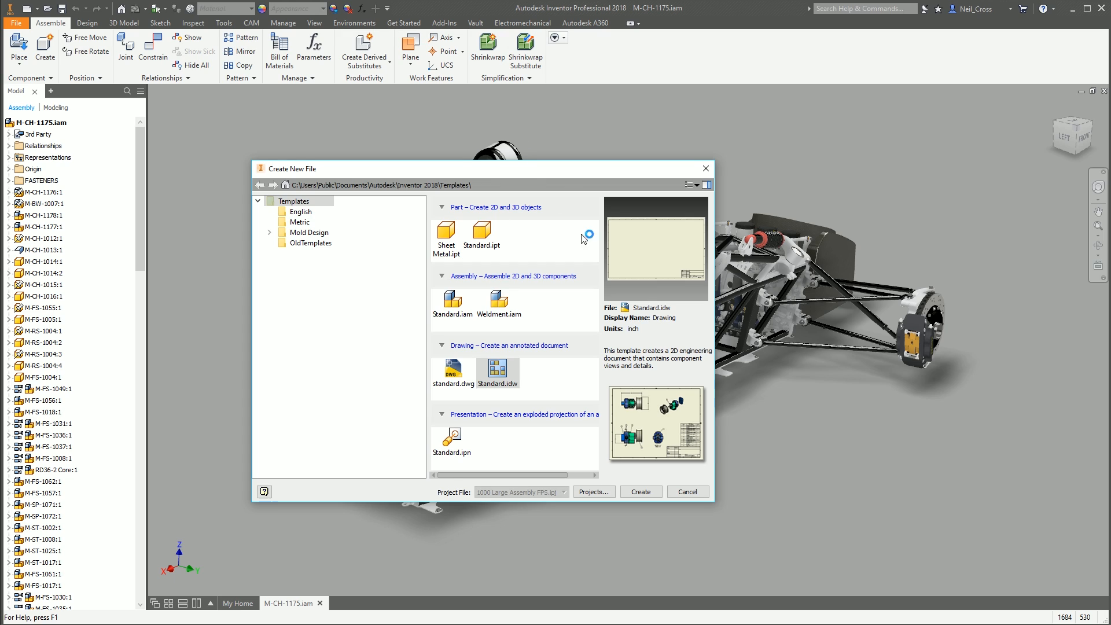
mouse_move(744, 310)
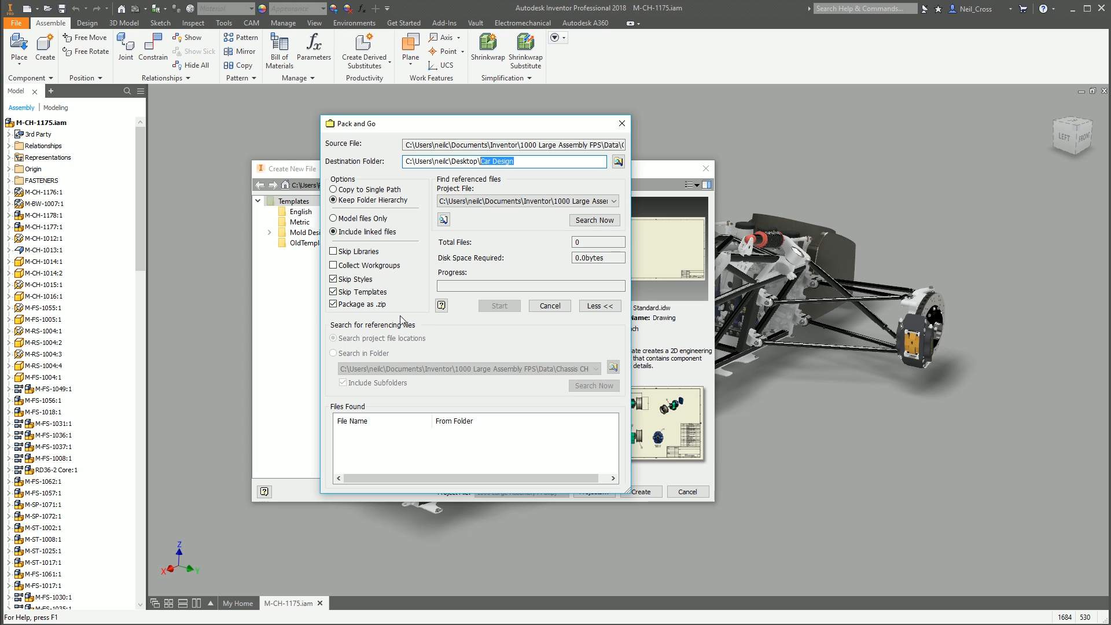
mouse_move(456, 186)
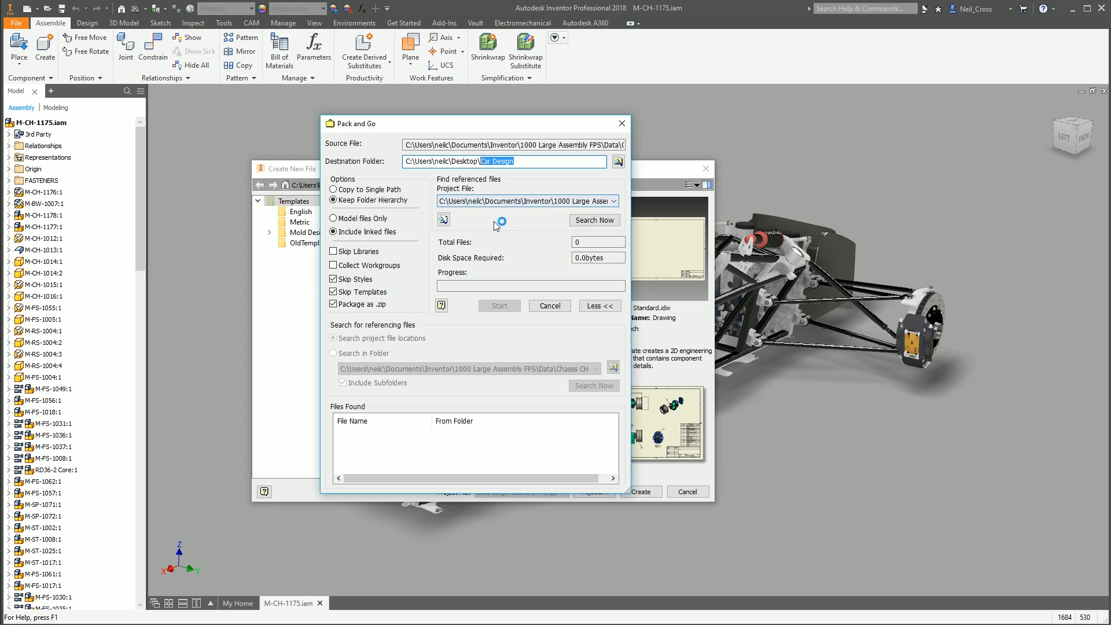
mouse_move(496, 255)
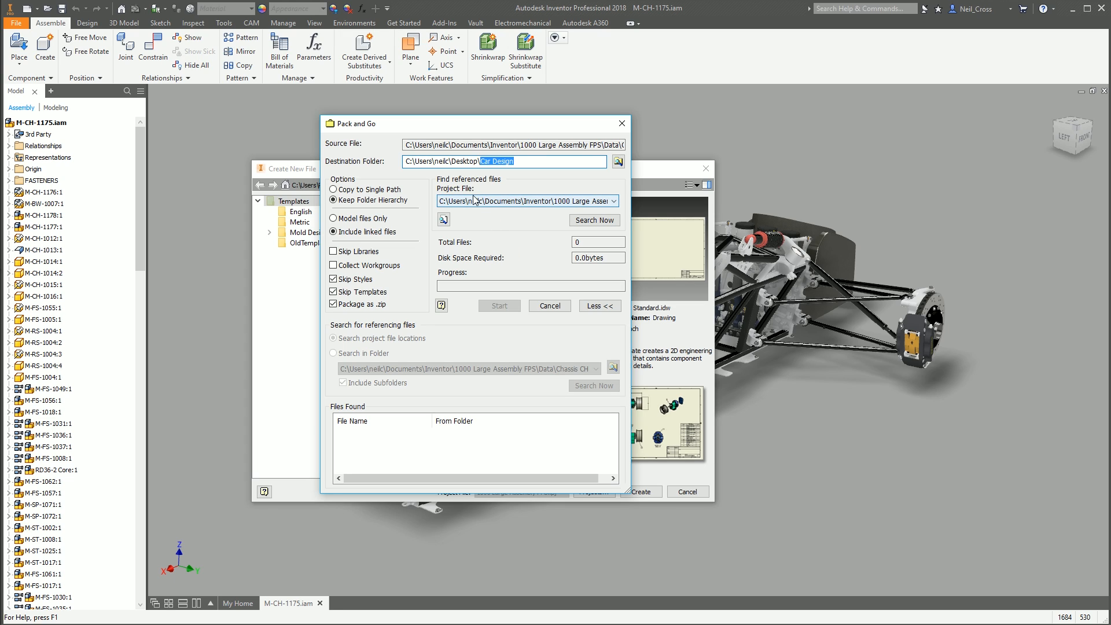
mouse_move(476, 202)
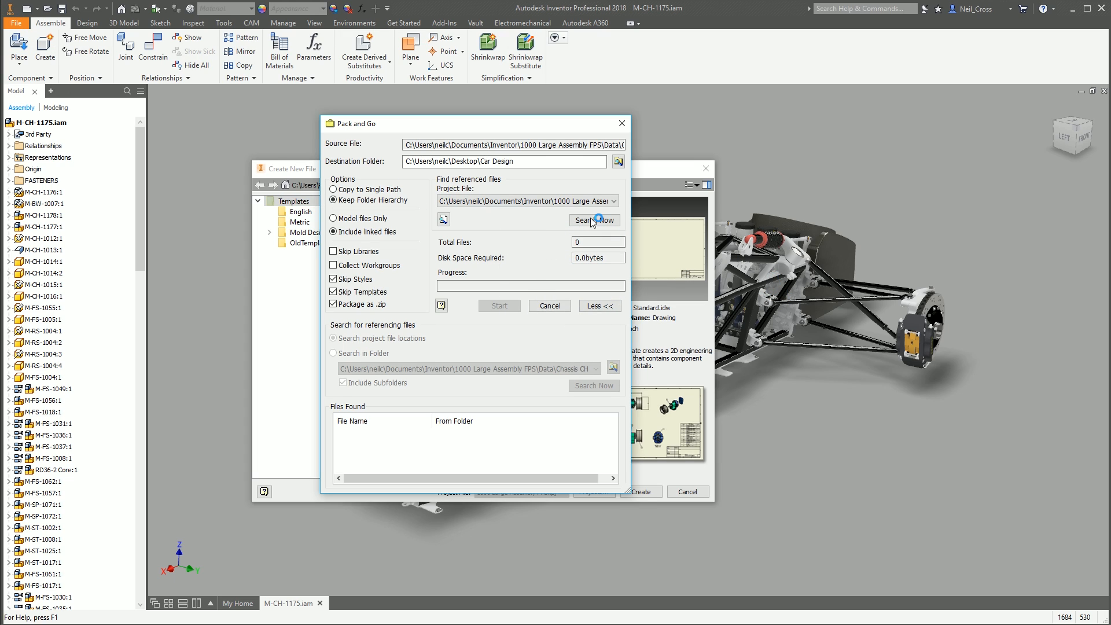
Step: Run Search Now to find the 530 referenced files totaling 409.1 MB
left_click(595, 220)
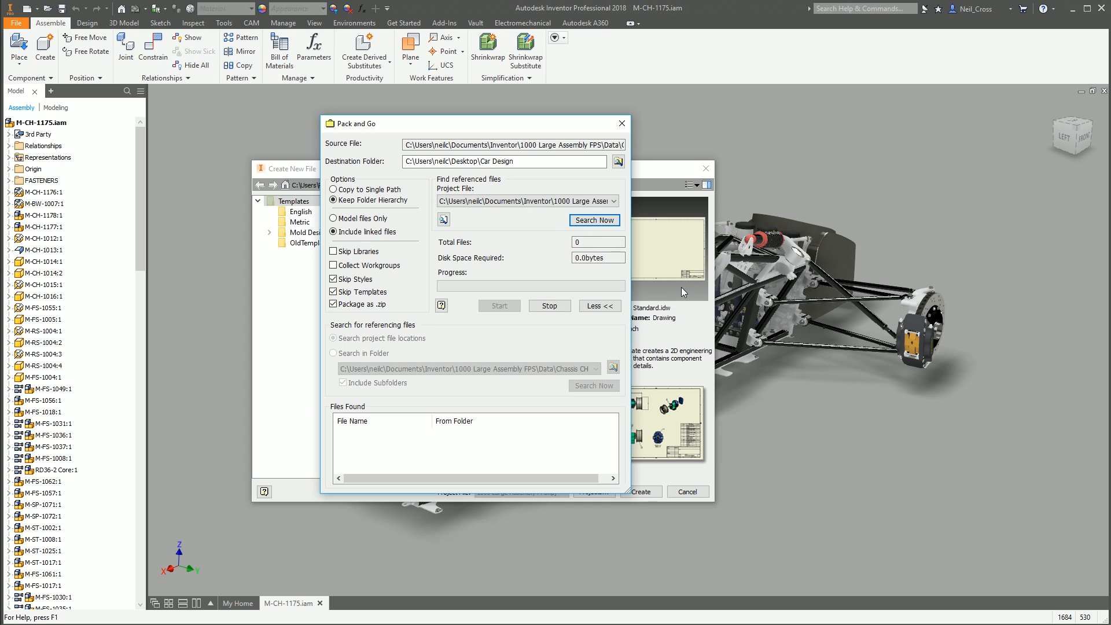
left_click(595, 220)
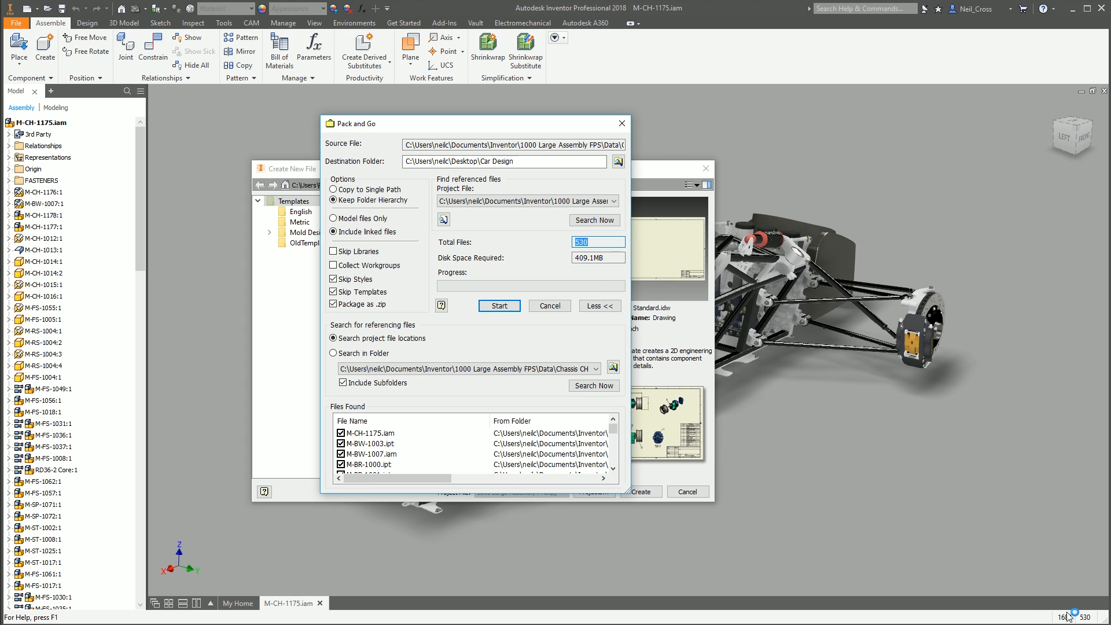
mouse_move(1086, 619)
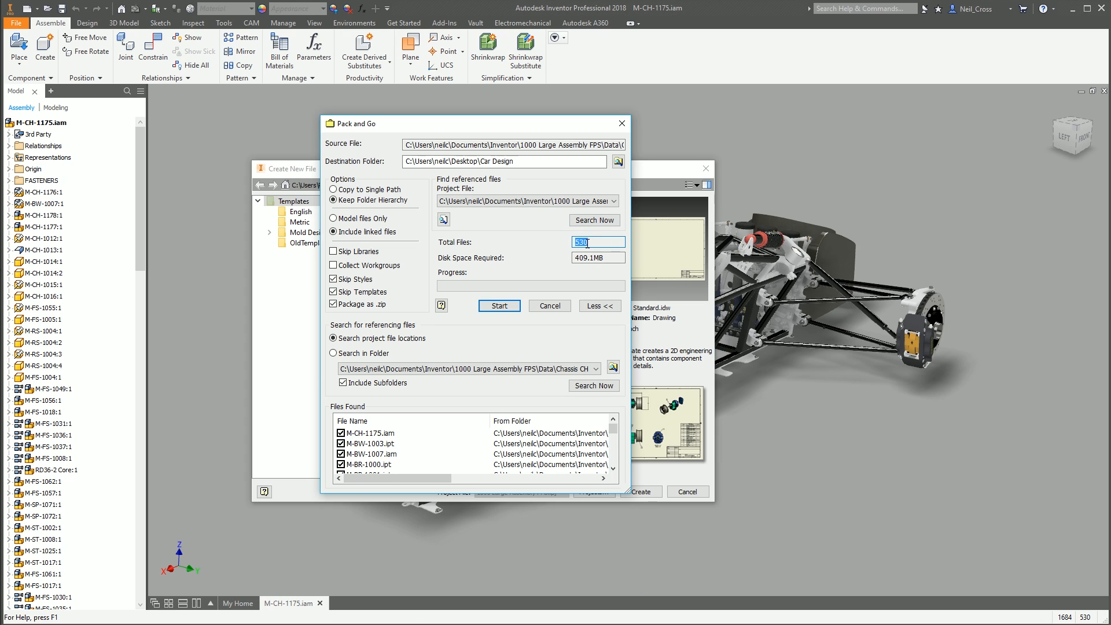
mouse_move(1007, 555)
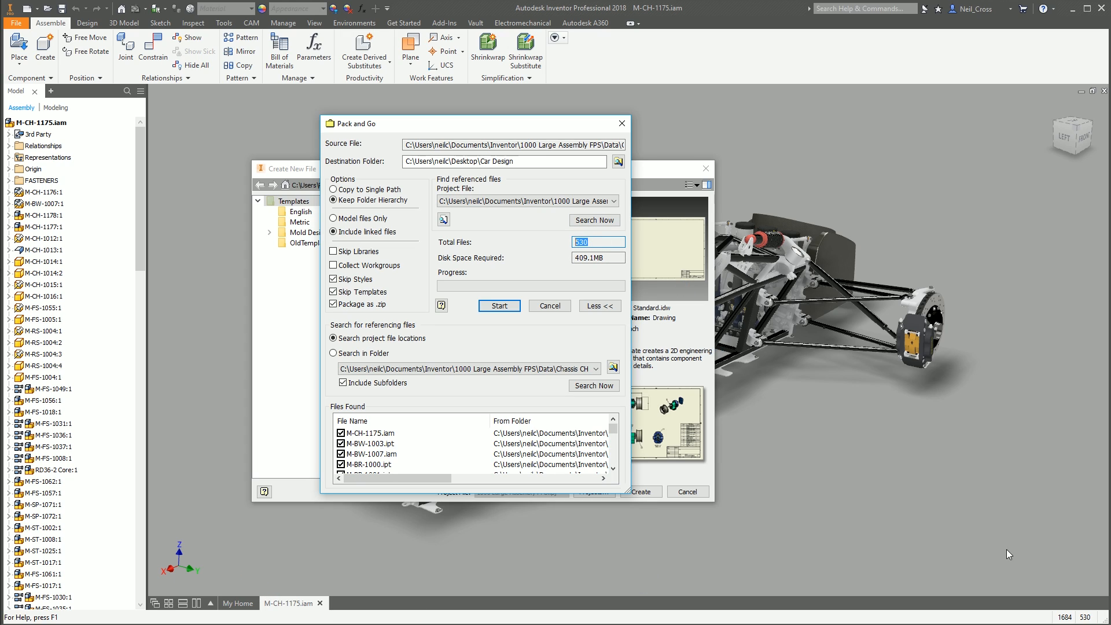
mouse_move(480, 265)
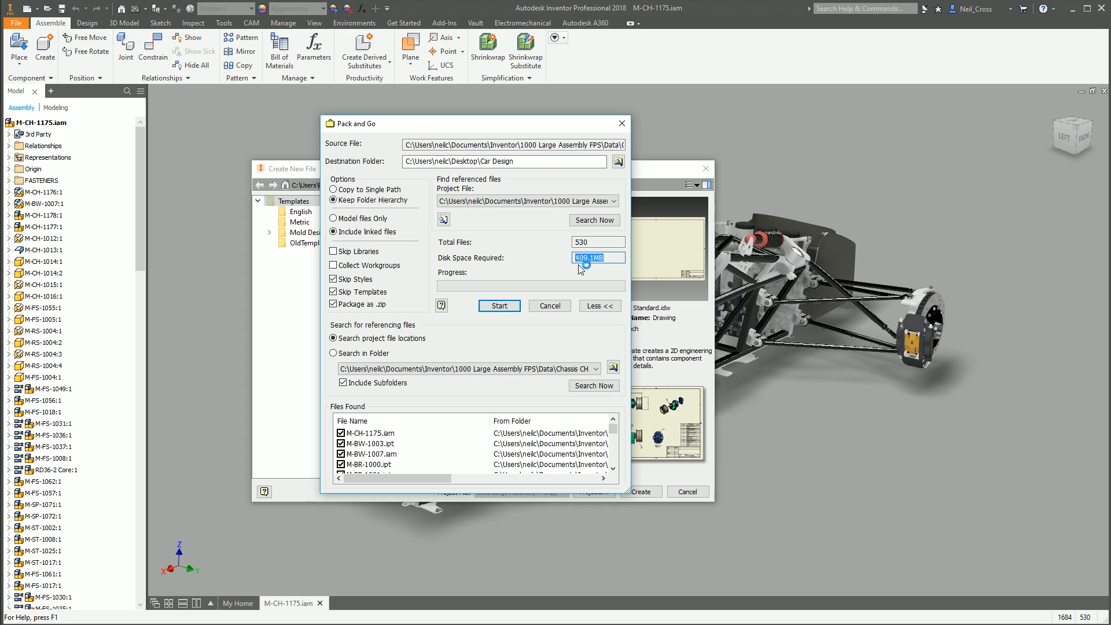
mouse_move(584, 283)
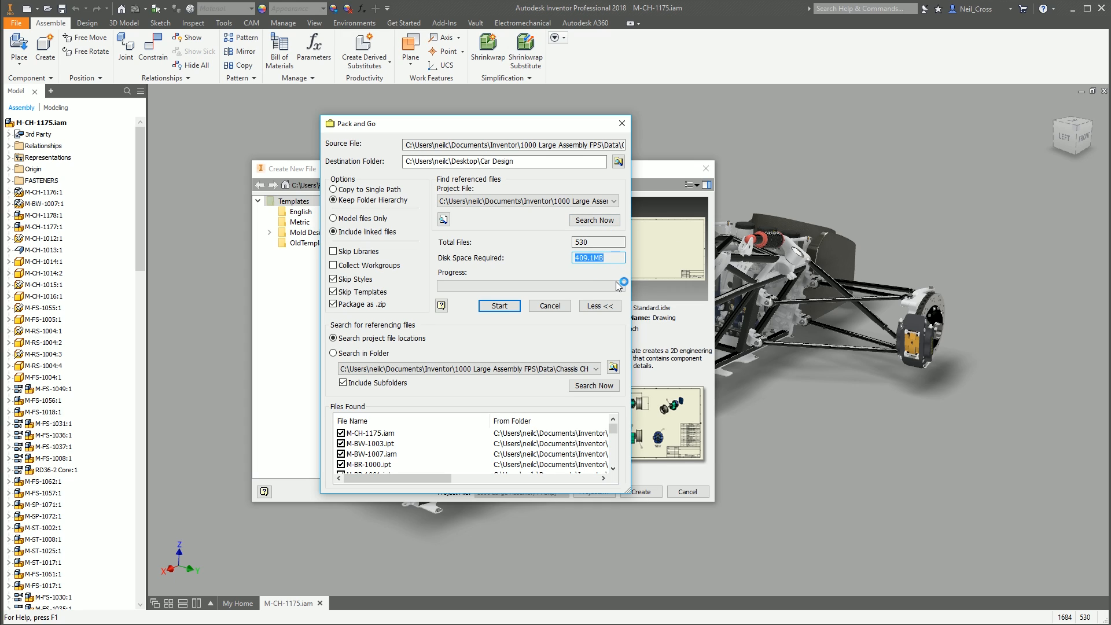
mouse_move(500, 253)
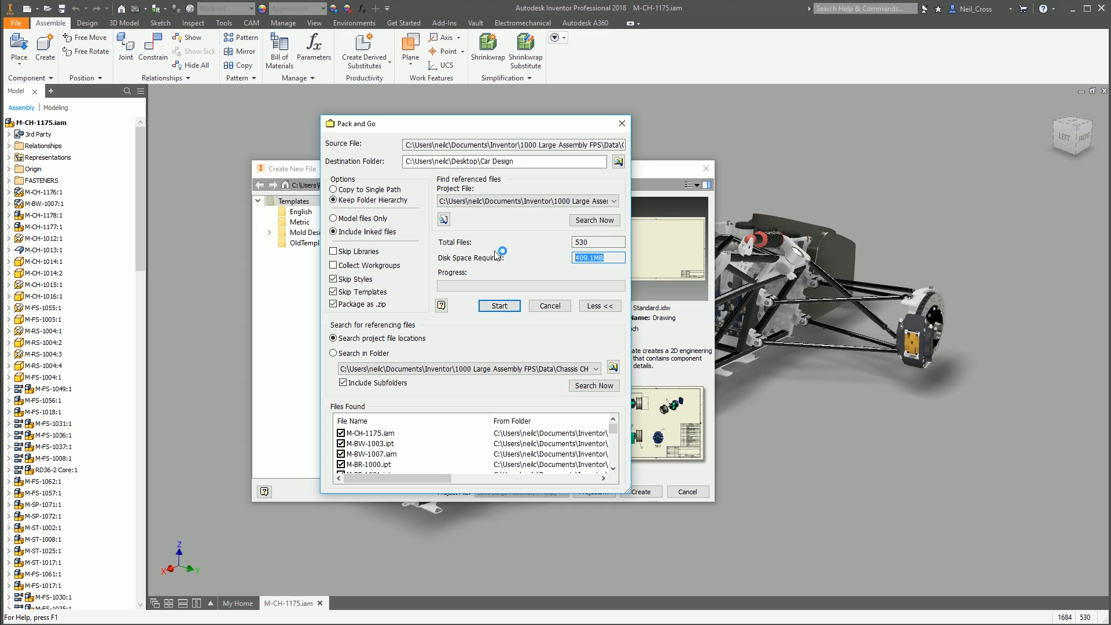
mouse_move(553, 277)
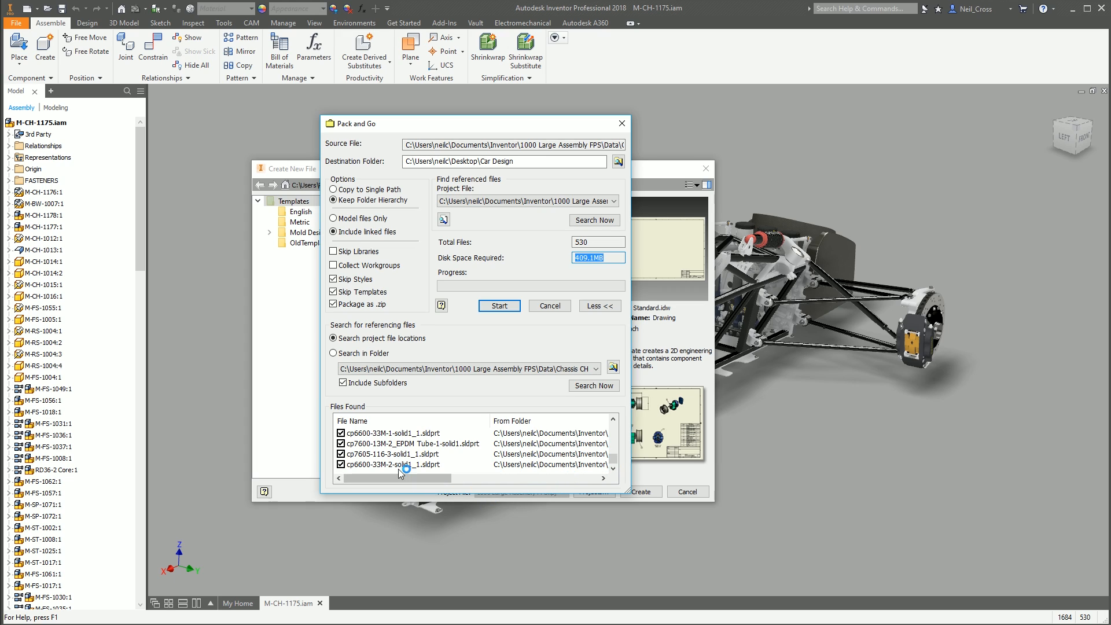
left_click(340, 443)
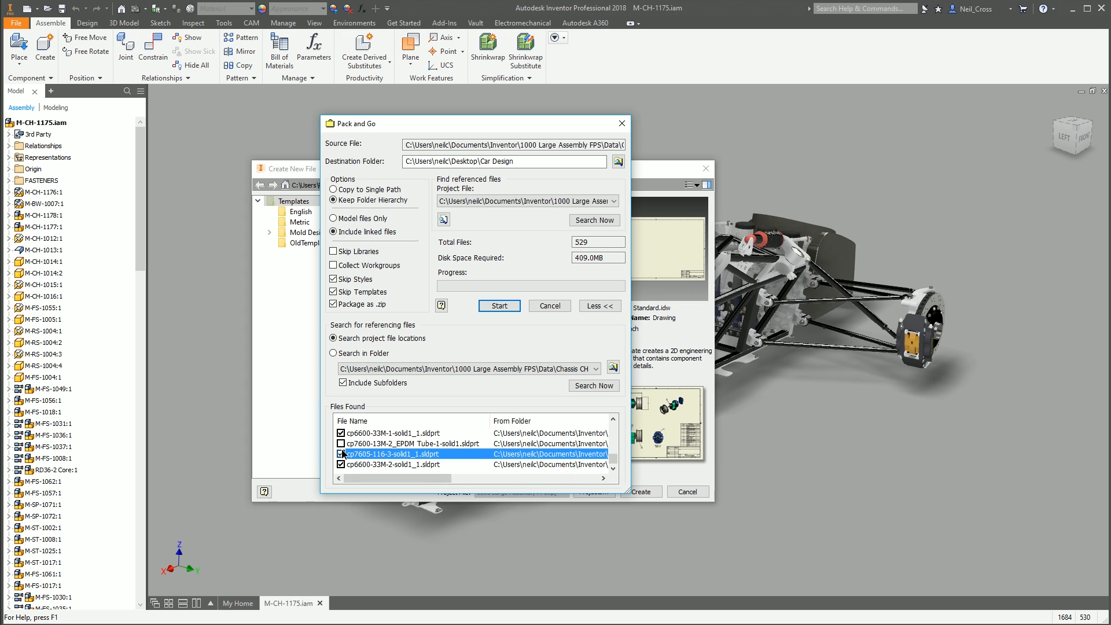
left_click(340, 444)
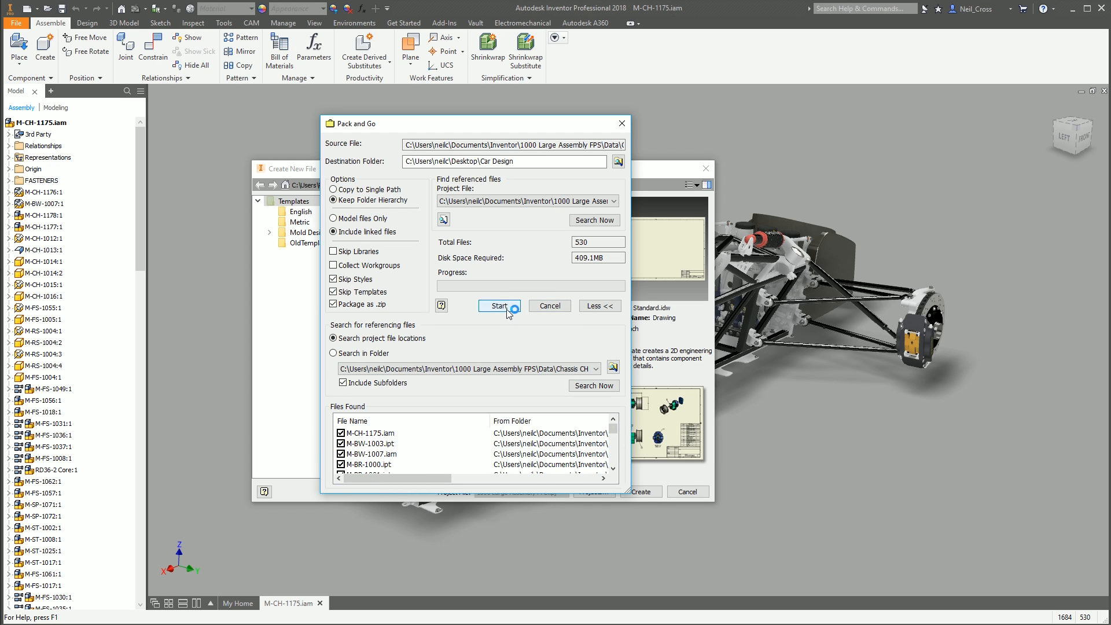
left_click(499, 306)
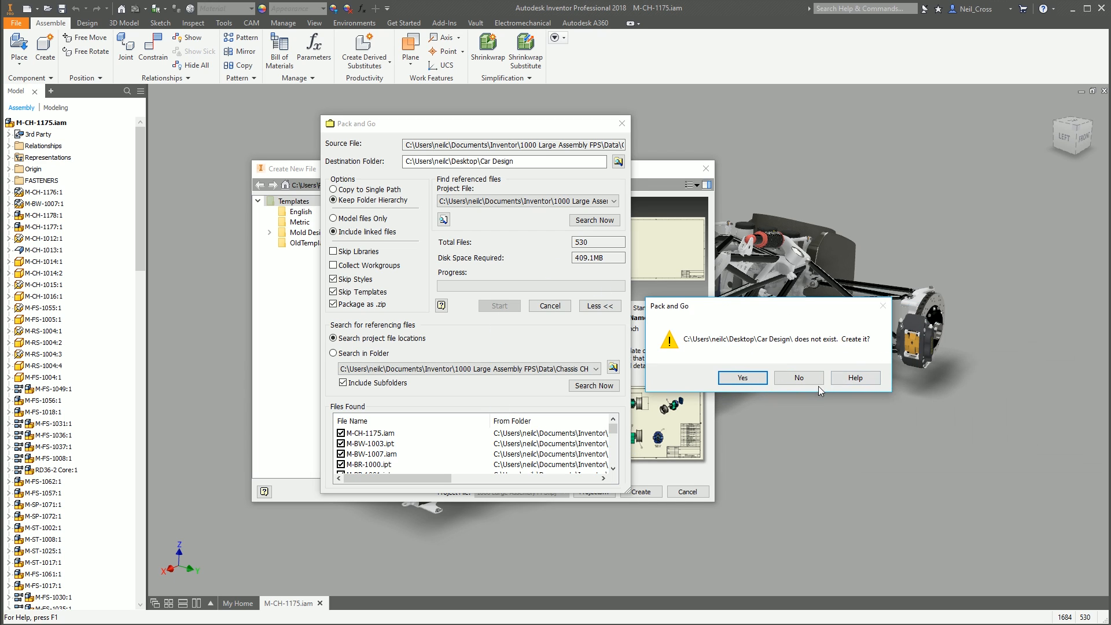
Step: Confirm creating the Car Design folder, close the finished Pack and Go, and cancel Create New File
left_click(743, 377)
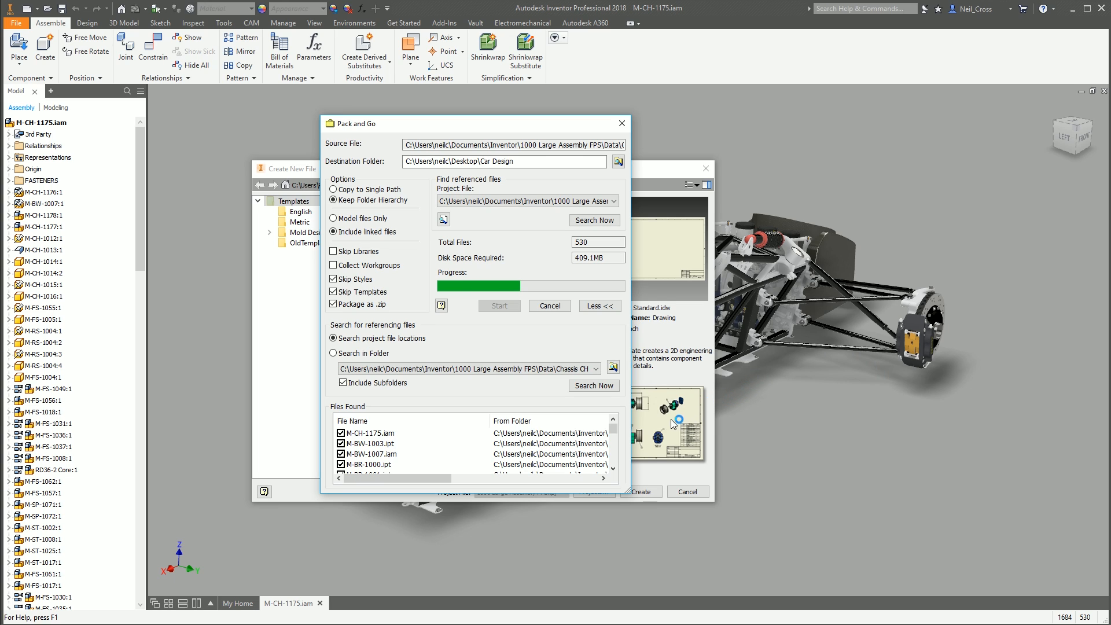
mouse_move(854, 449)
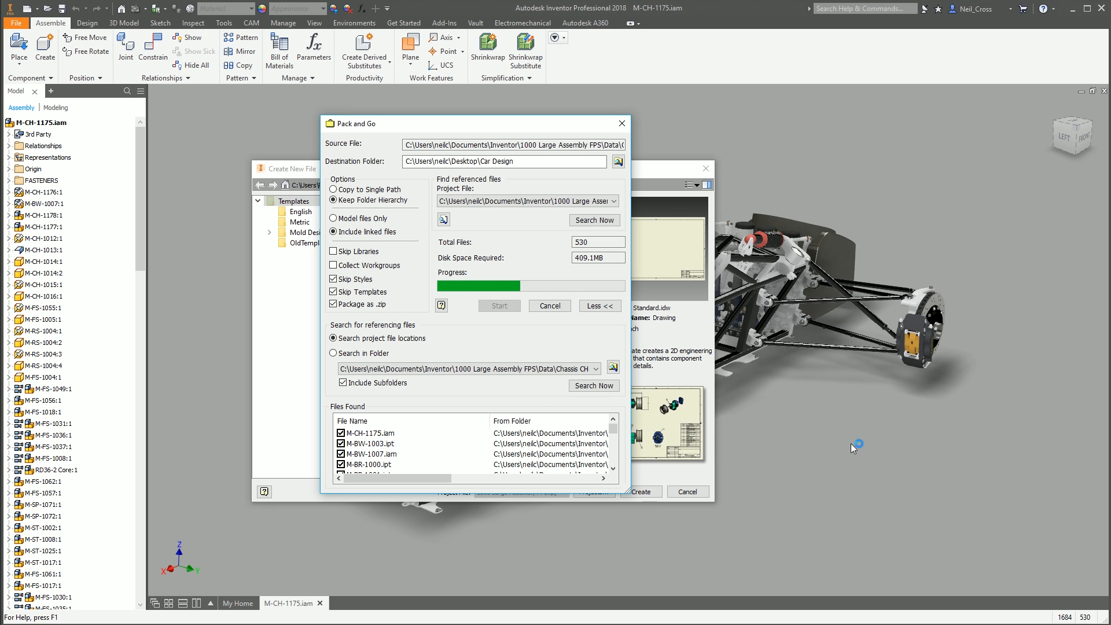
left_click(548, 306)
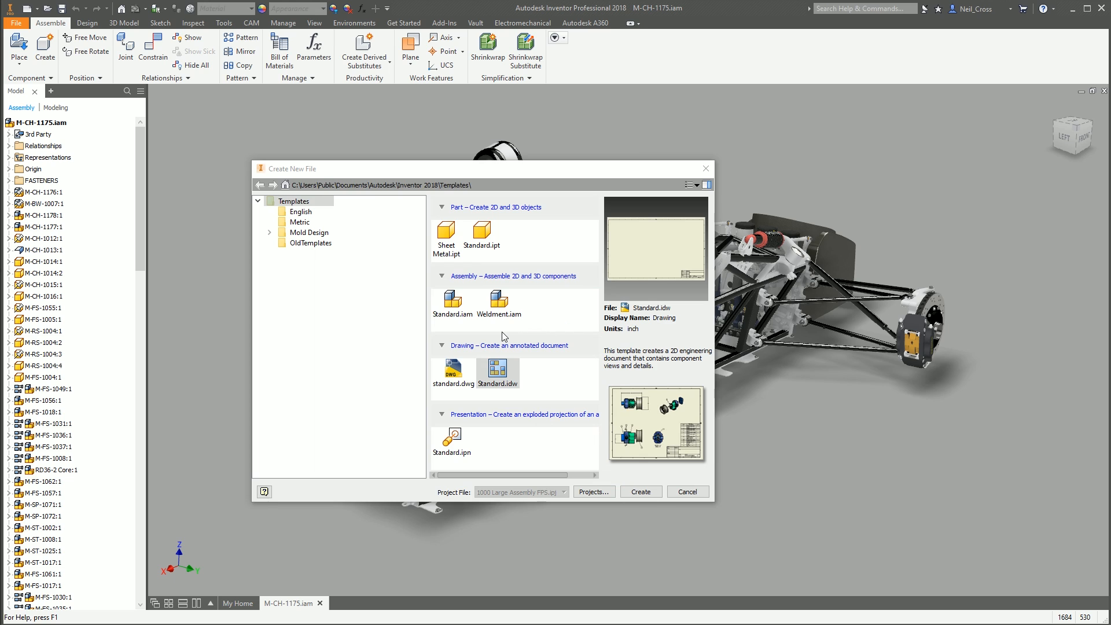
left_click(687, 491)
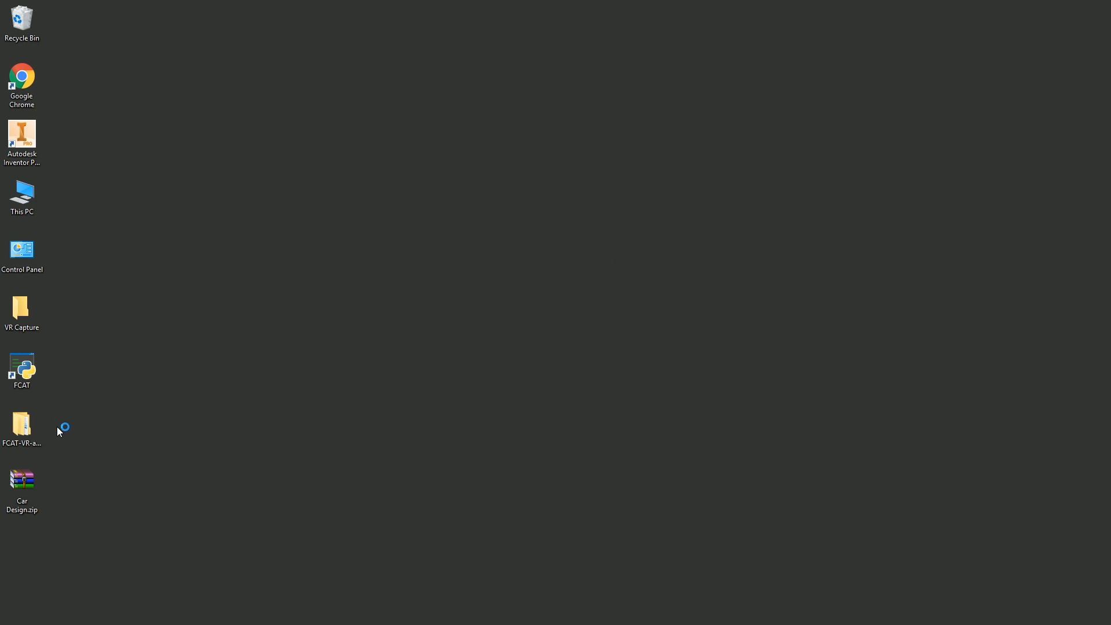
Step: Move Car Design.zip to an open desktop spot and extract it into a Car Design folder
left_click_drag(22, 478, 152, 251)
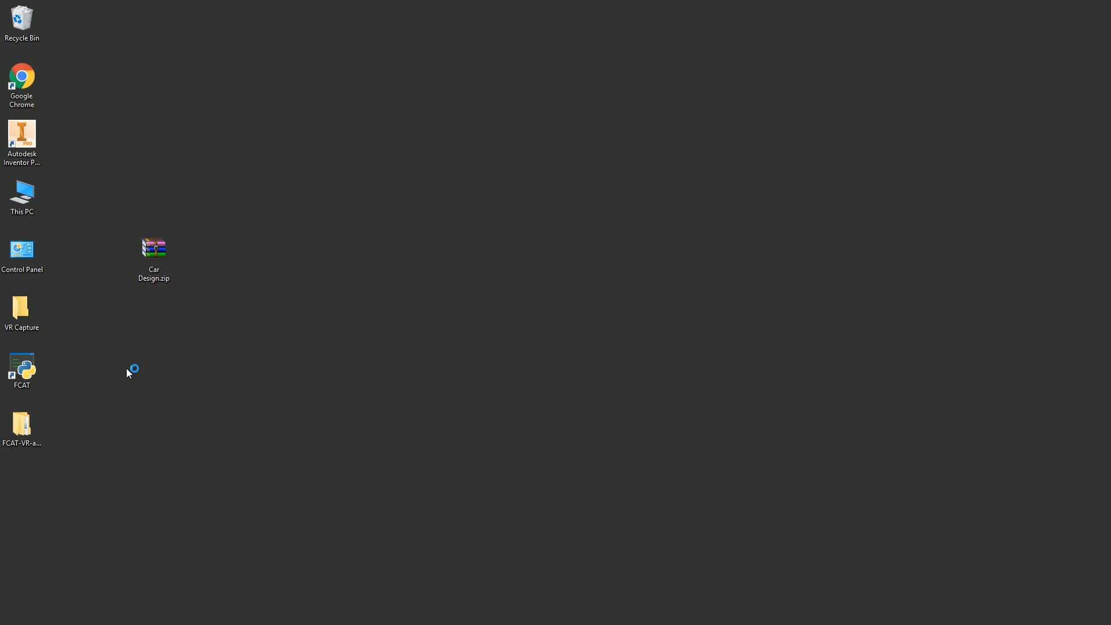
mouse_move(136, 386)
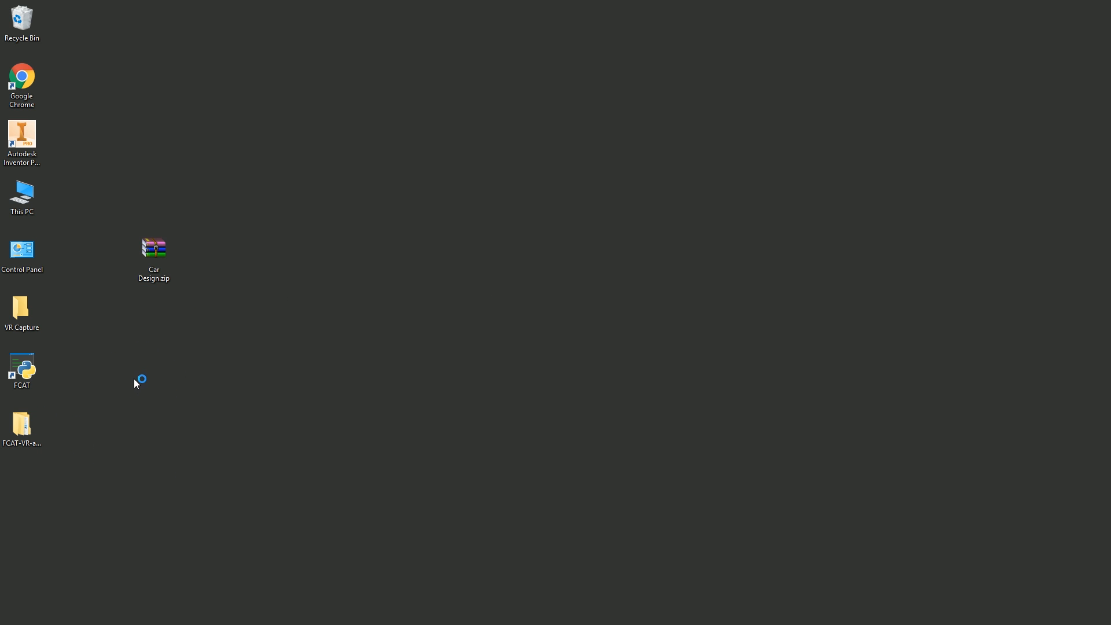
mouse_move(49, 458)
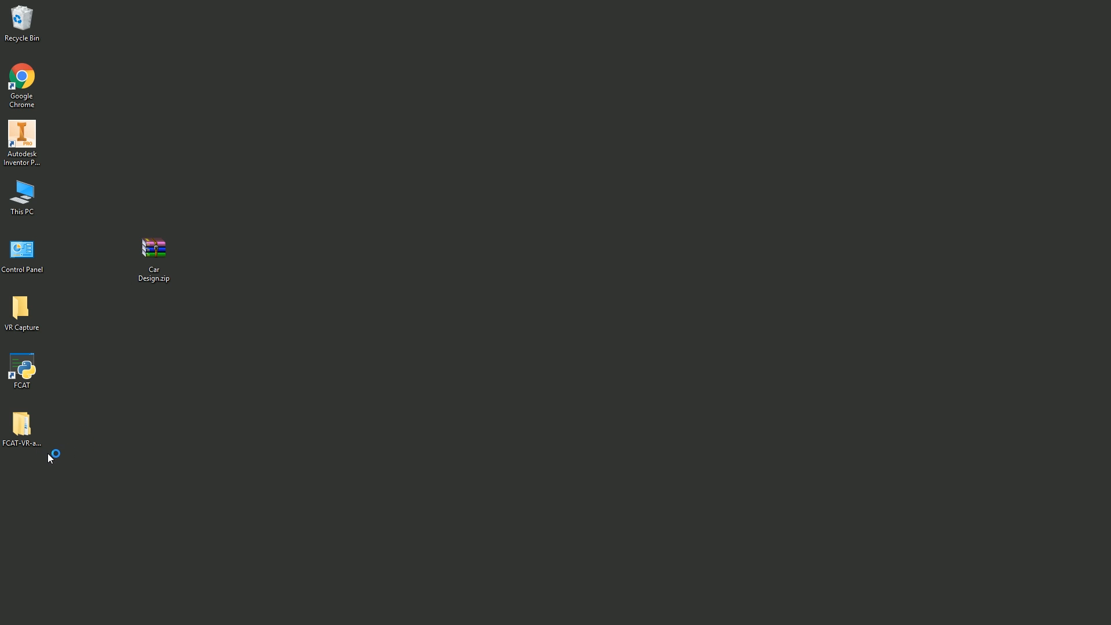
mouse_move(128, 450)
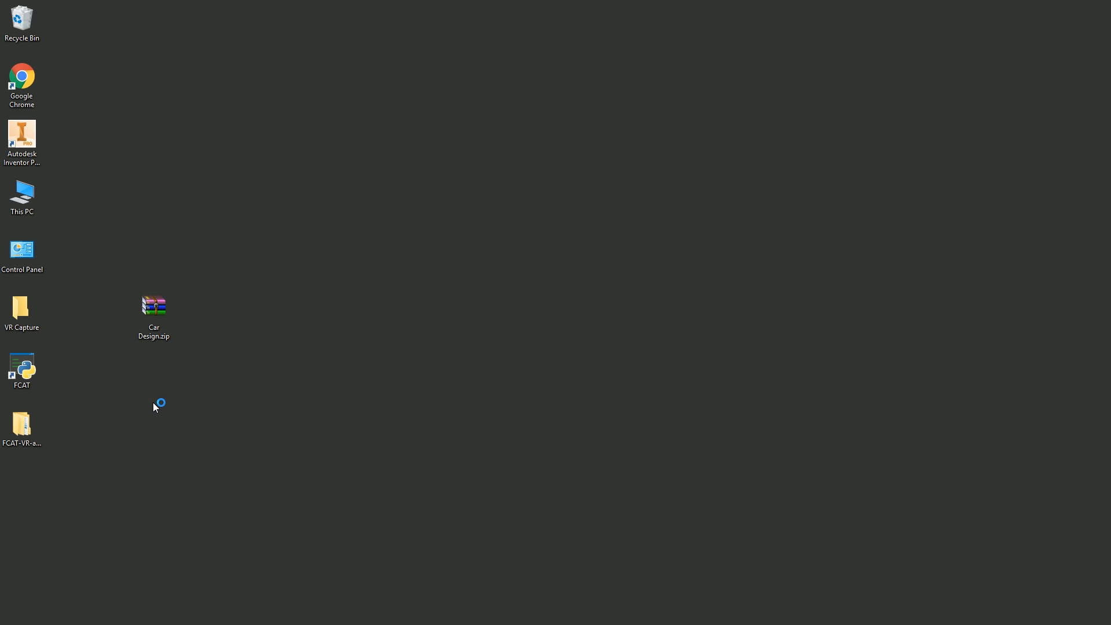
left_click(154, 308)
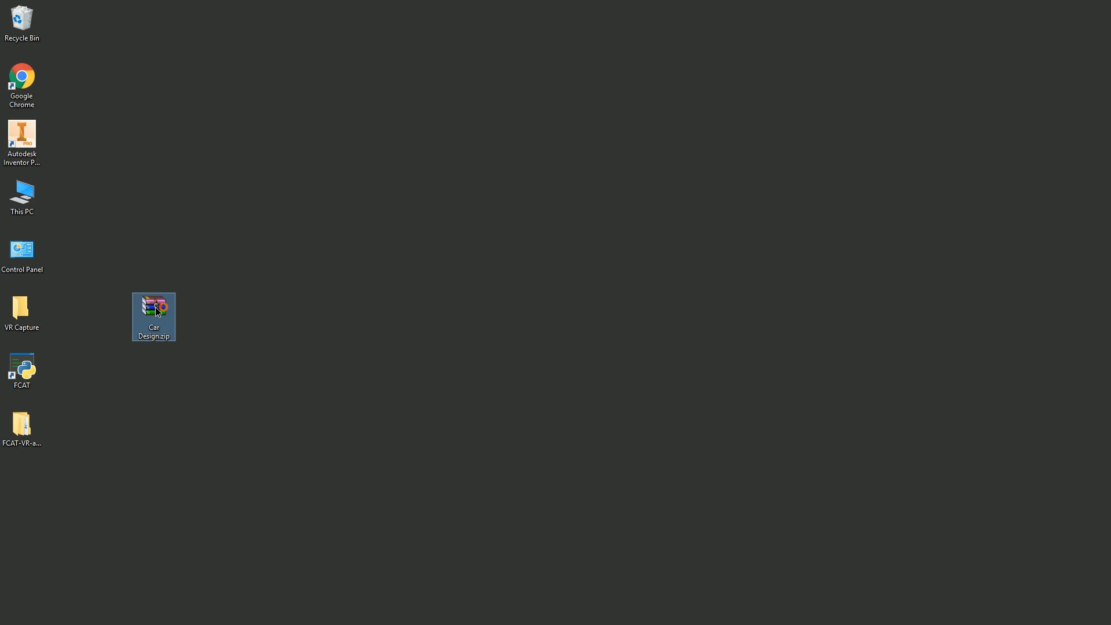
double_click(153, 308)
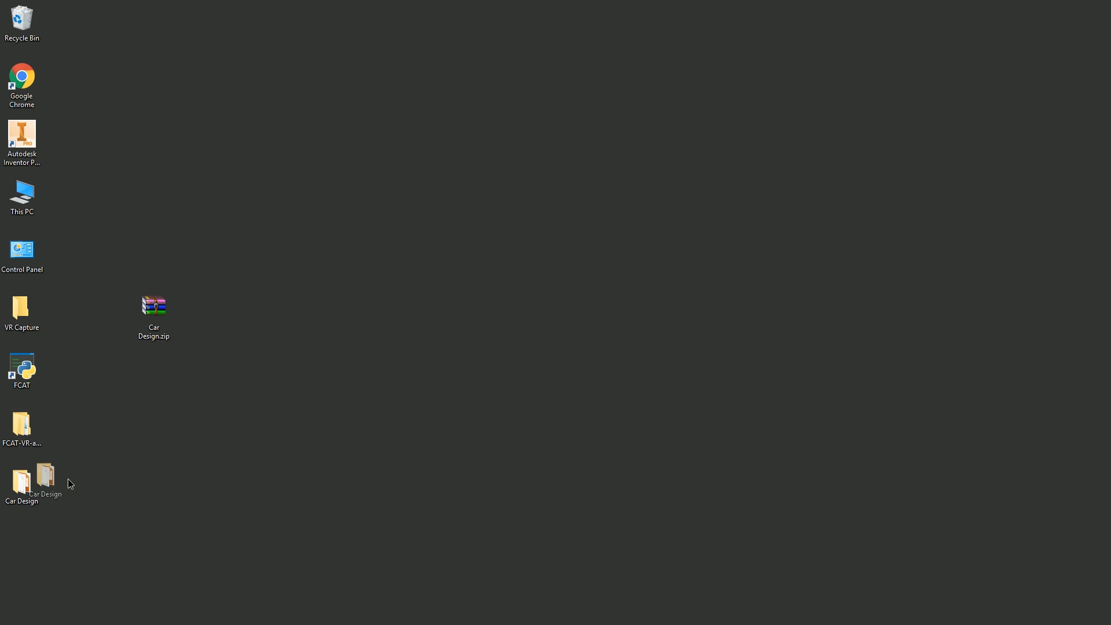
Step: Enter the extracted Car Design folder, check M-CH-1175.ipj and the Workspace Chassis CH folders
double_click(20, 476)
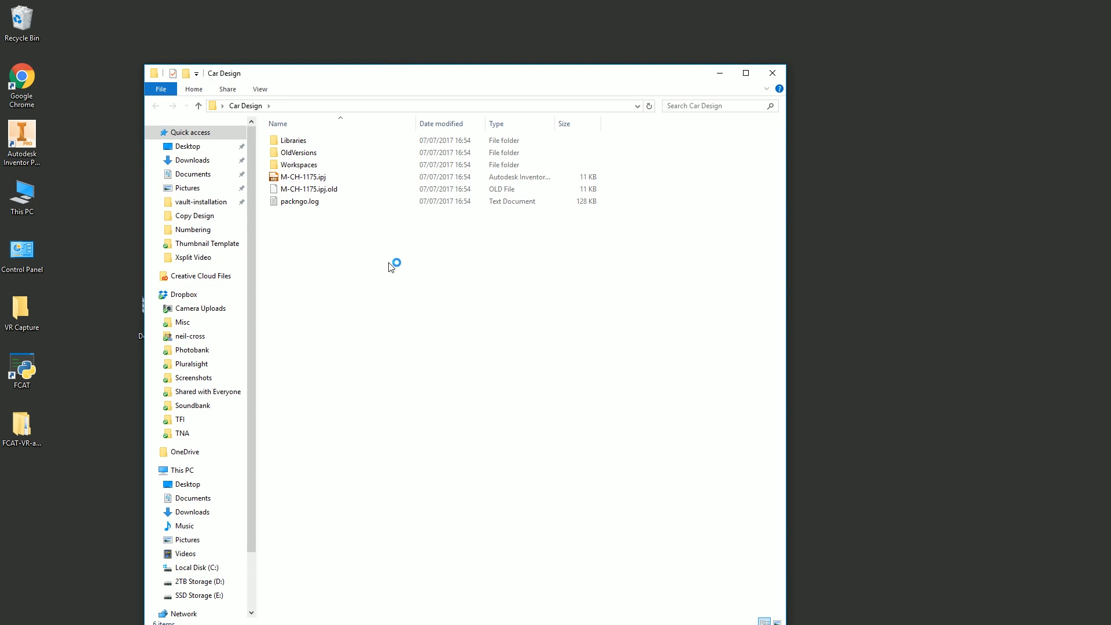
left_click(301, 176)
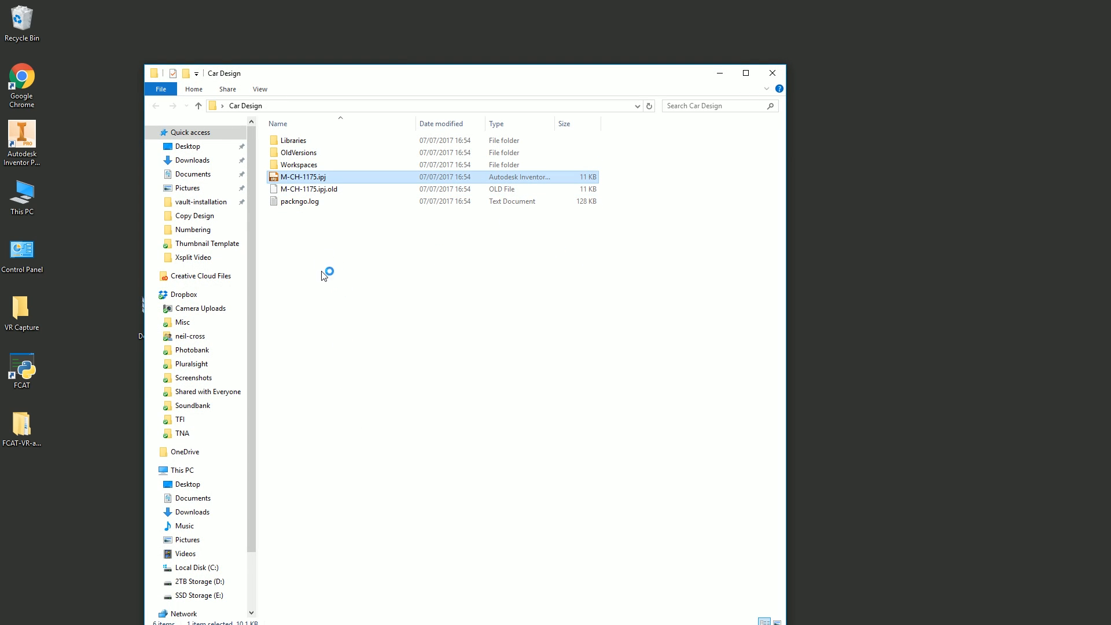
mouse_move(298, 189)
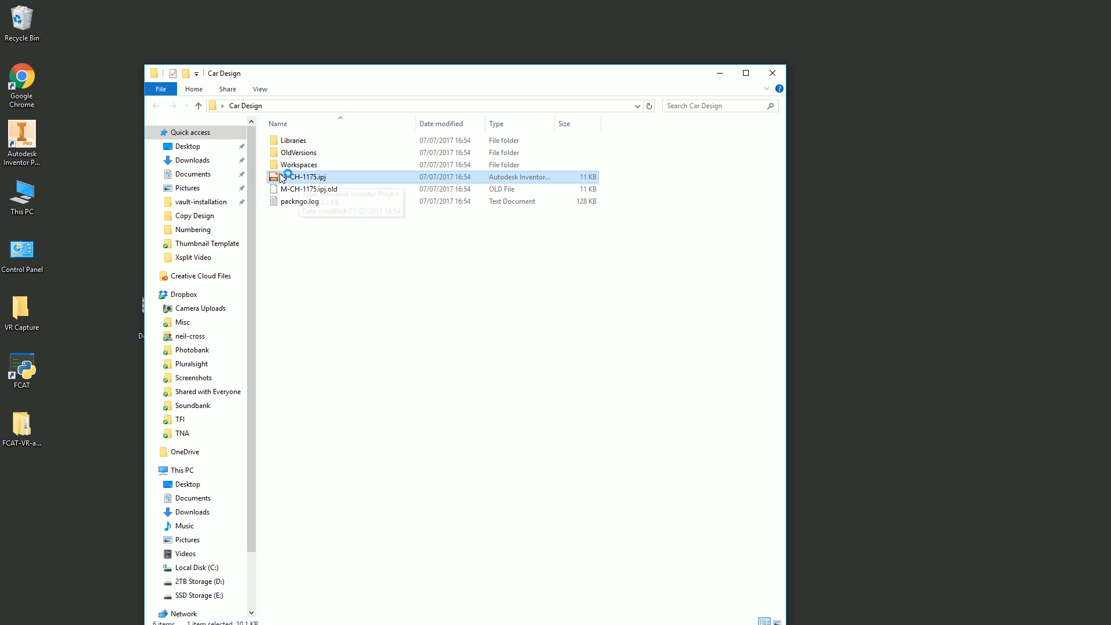
double_click(303, 165)
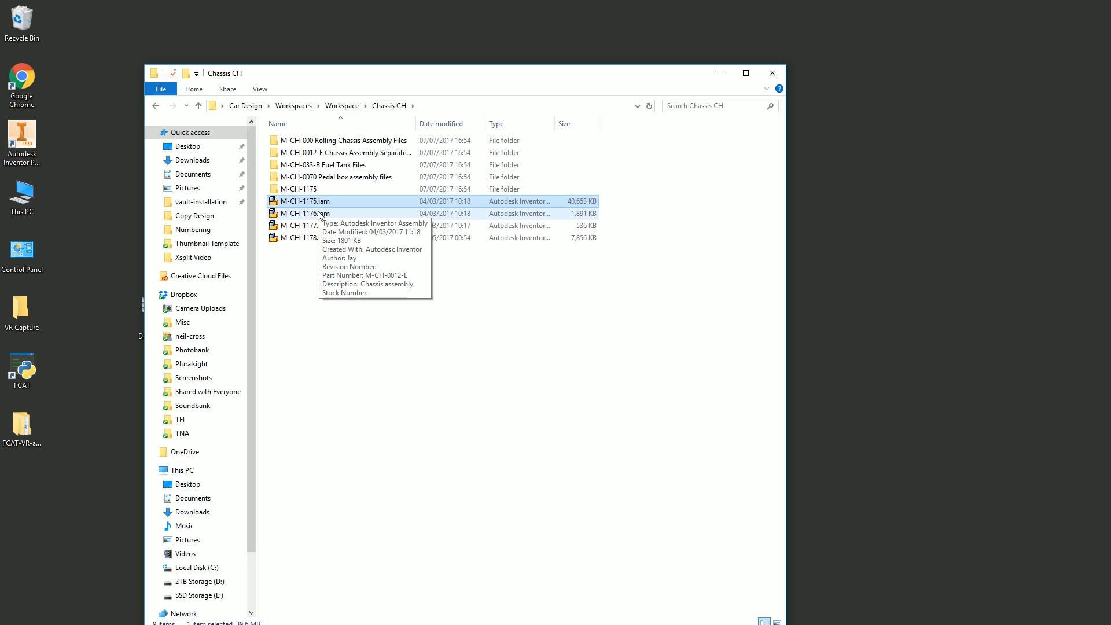
mouse_move(301, 230)
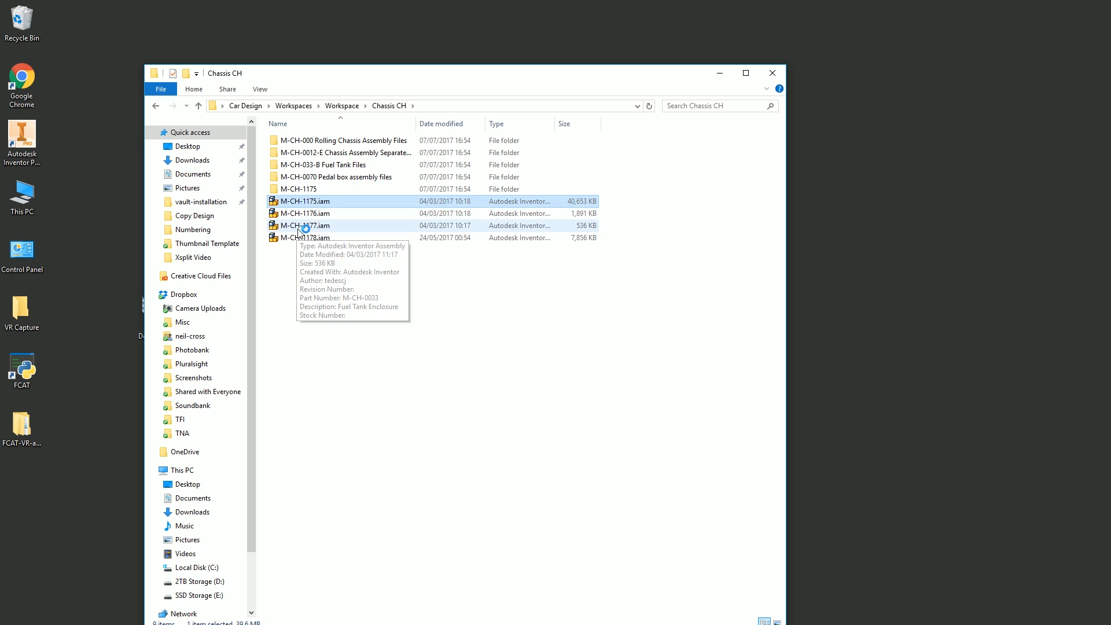
left_click(347, 165)
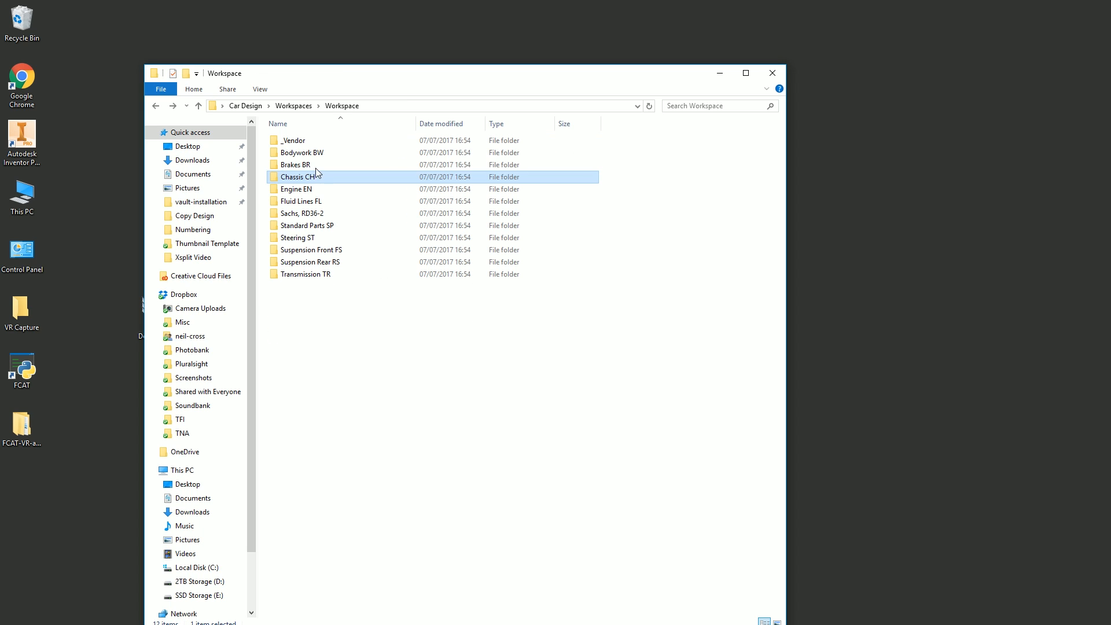
Step: Browse Libraries > Content Center Files to the ISO 4762(1) bolt parts and back up
left_click(317, 250)
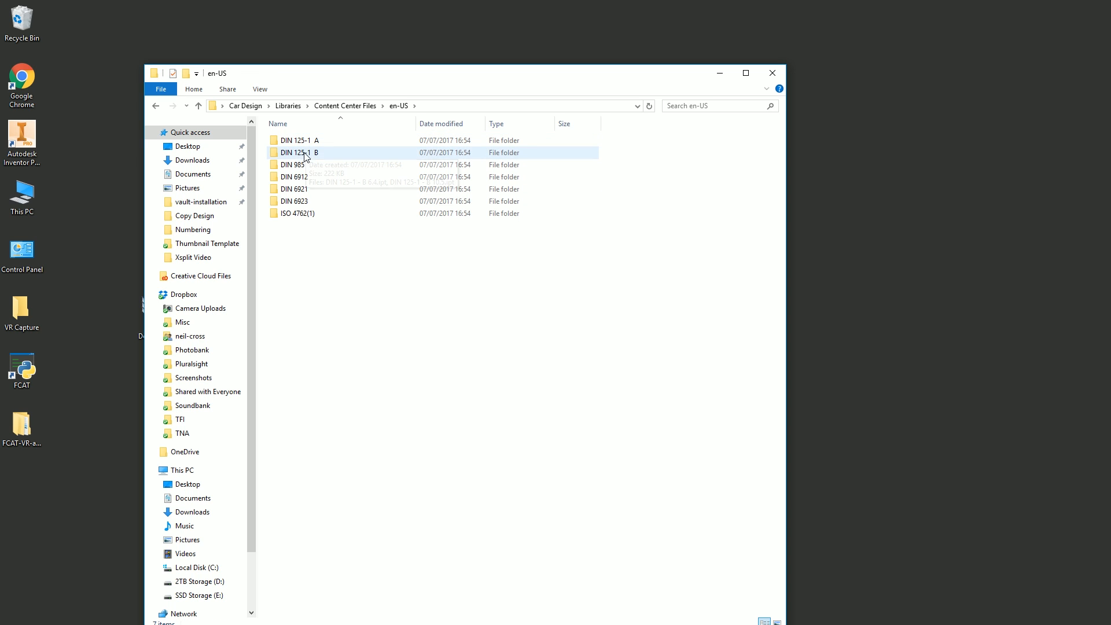
double_click(297, 213)
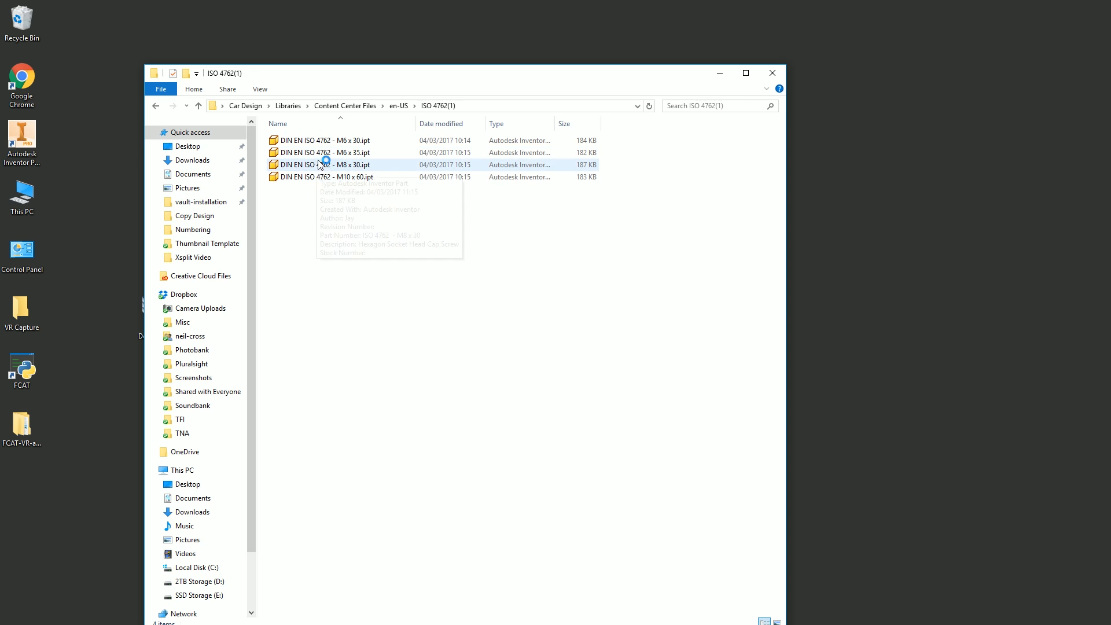
left_click(345, 105)
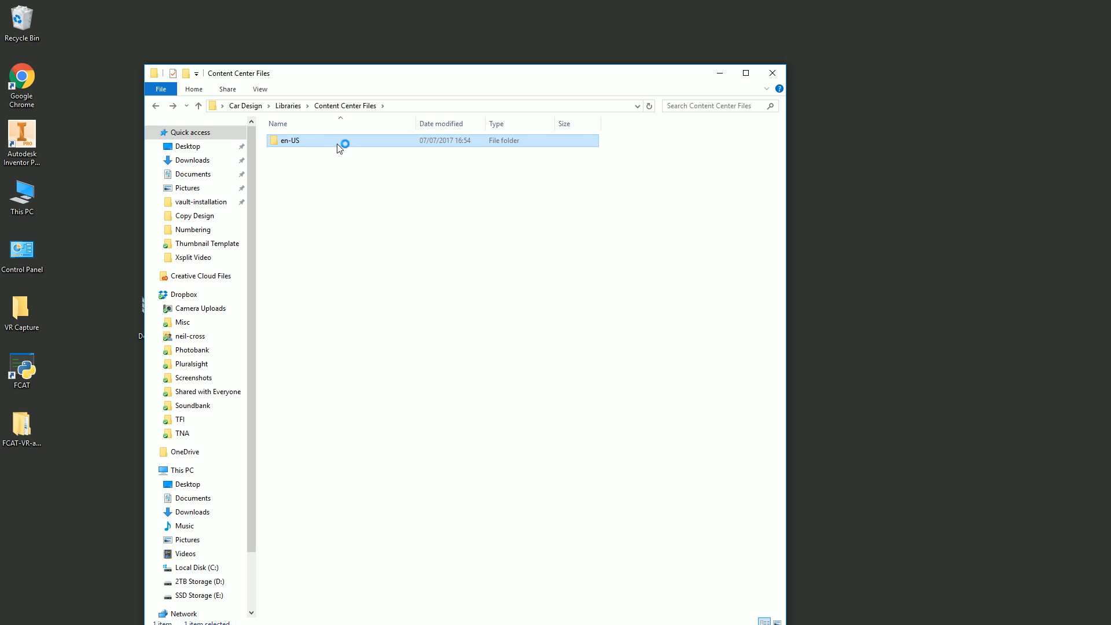
mouse_move(772, 72)
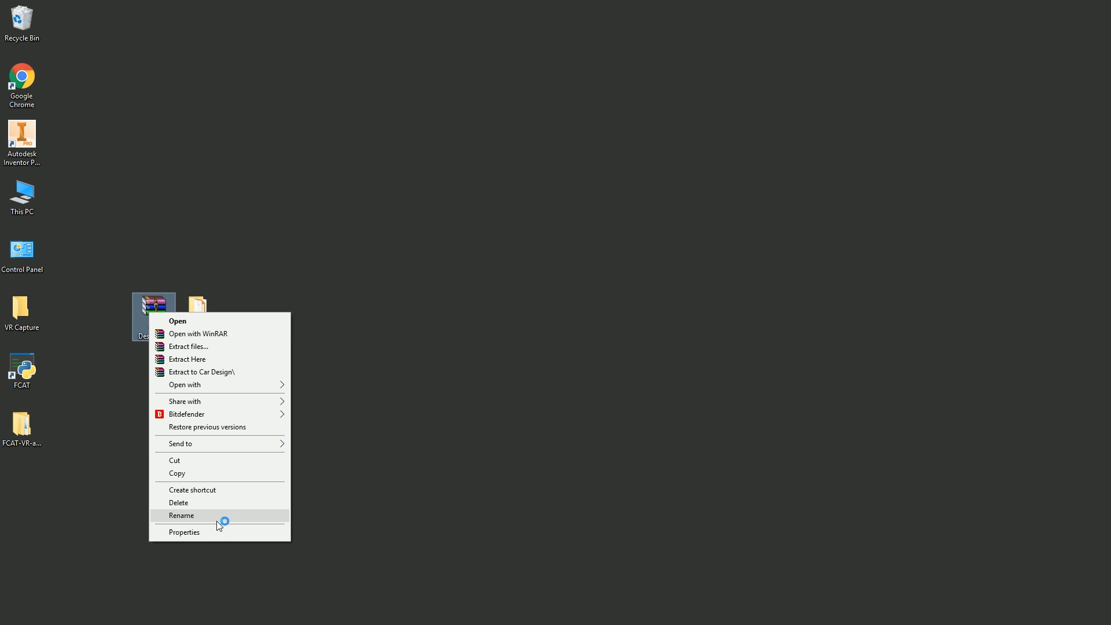
Step: Show Car Design.zip's Properties General tab: a 173 MB WinRAR ZIP archive
left_click(186, 532)
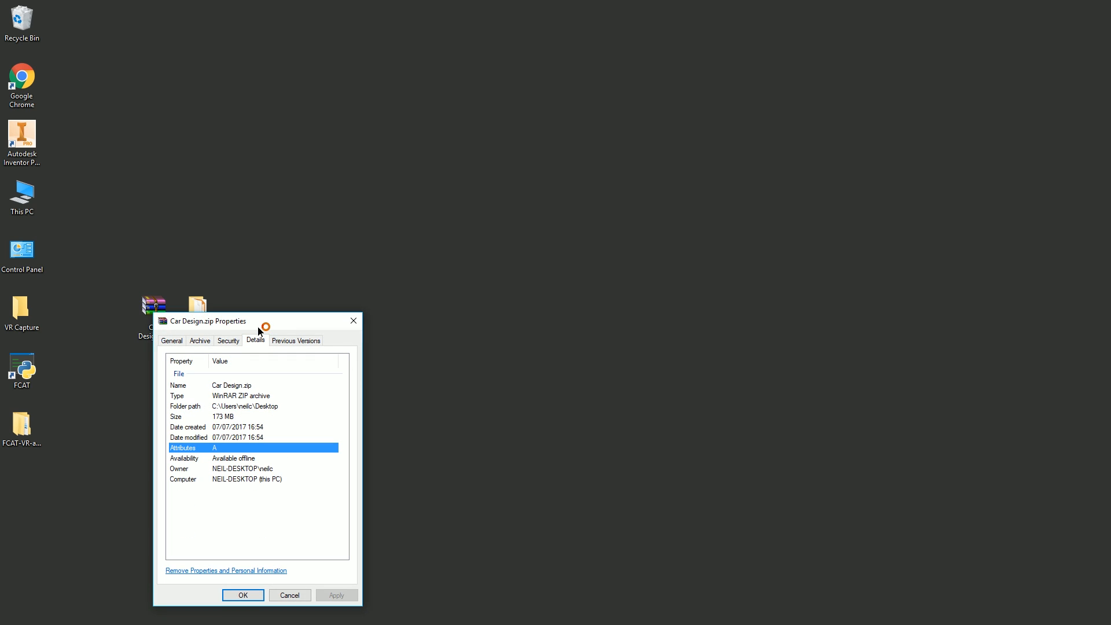
left_click(172, 340)
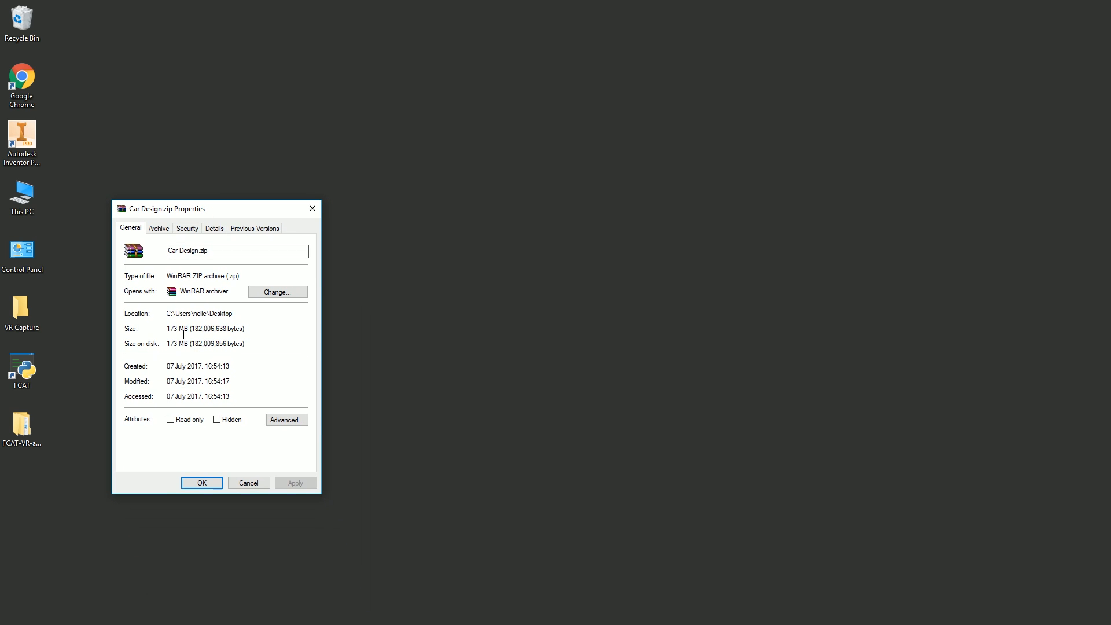
mouse_move(245, 412)
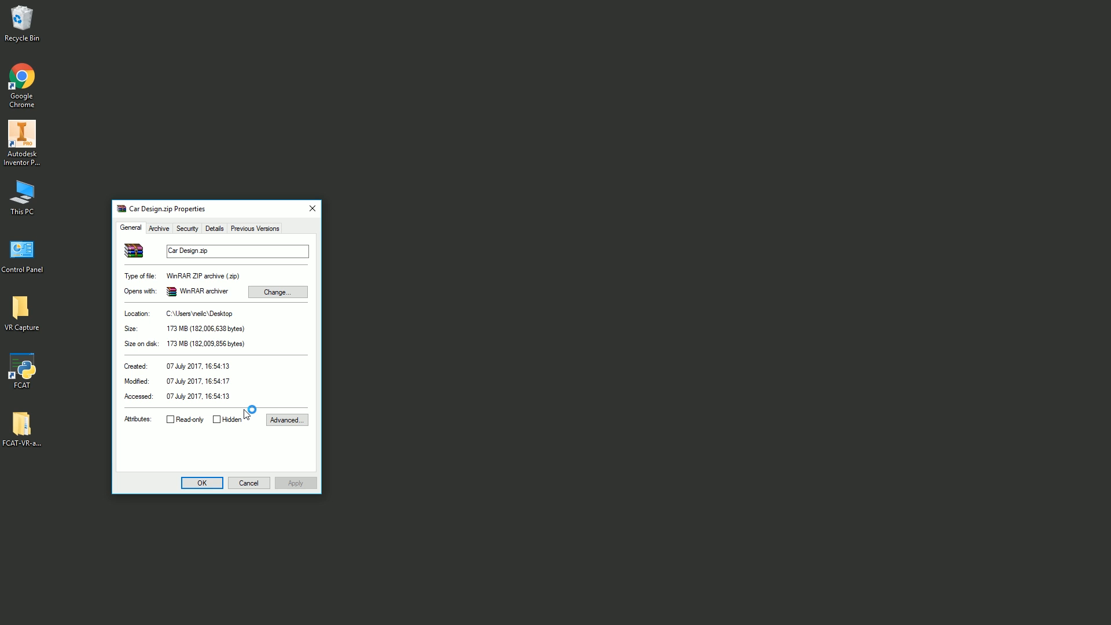
mouse_move(349, 369)
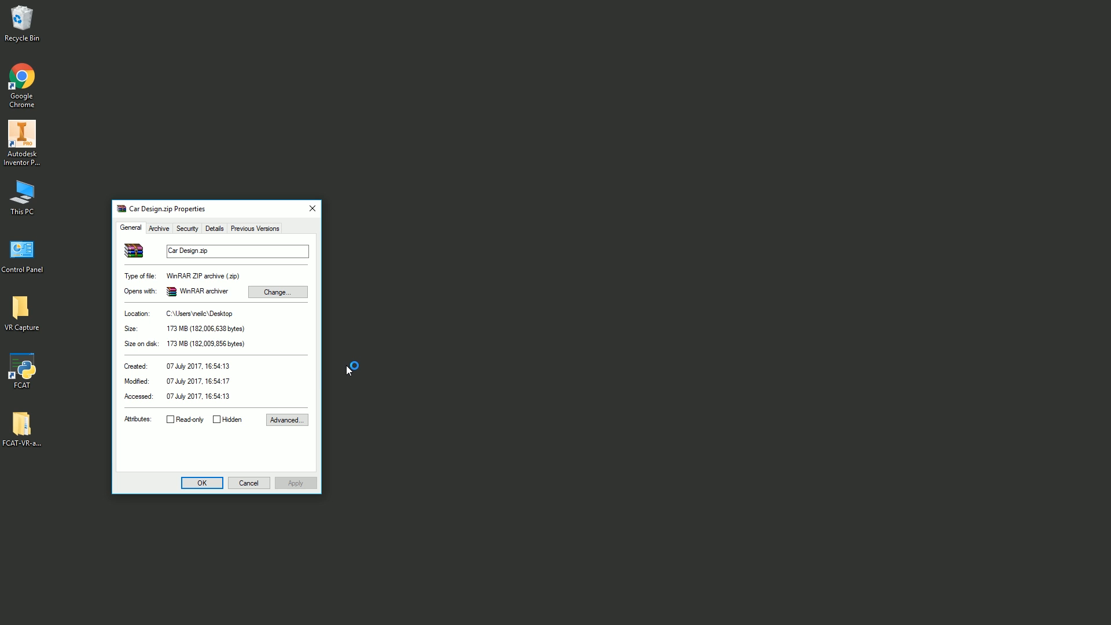
mouse_move(296, 162)
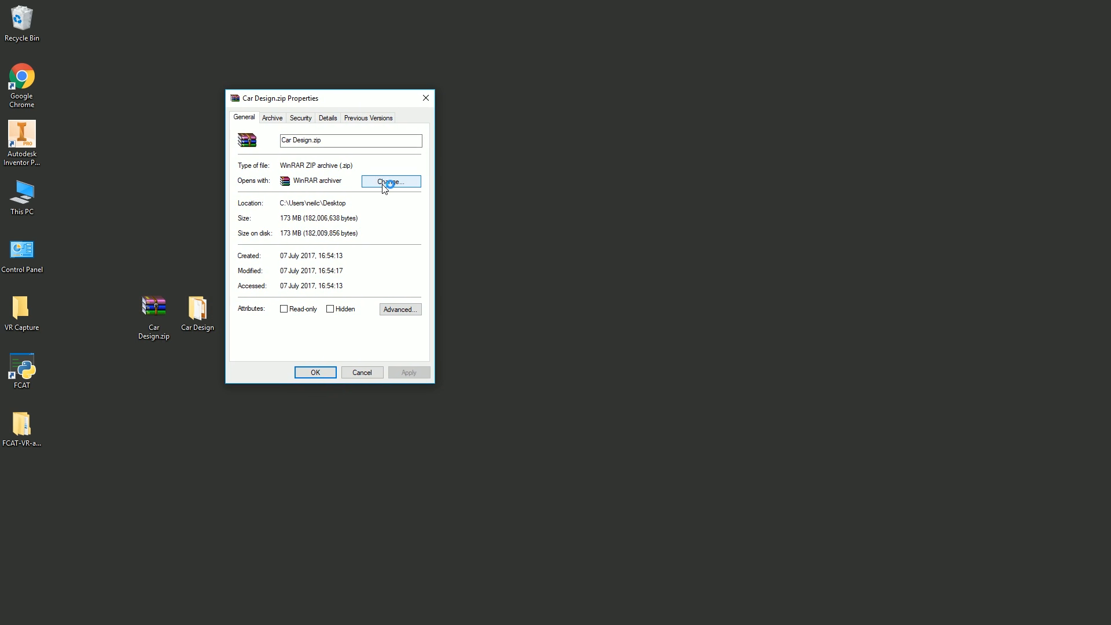
mouse_move(426, 225)
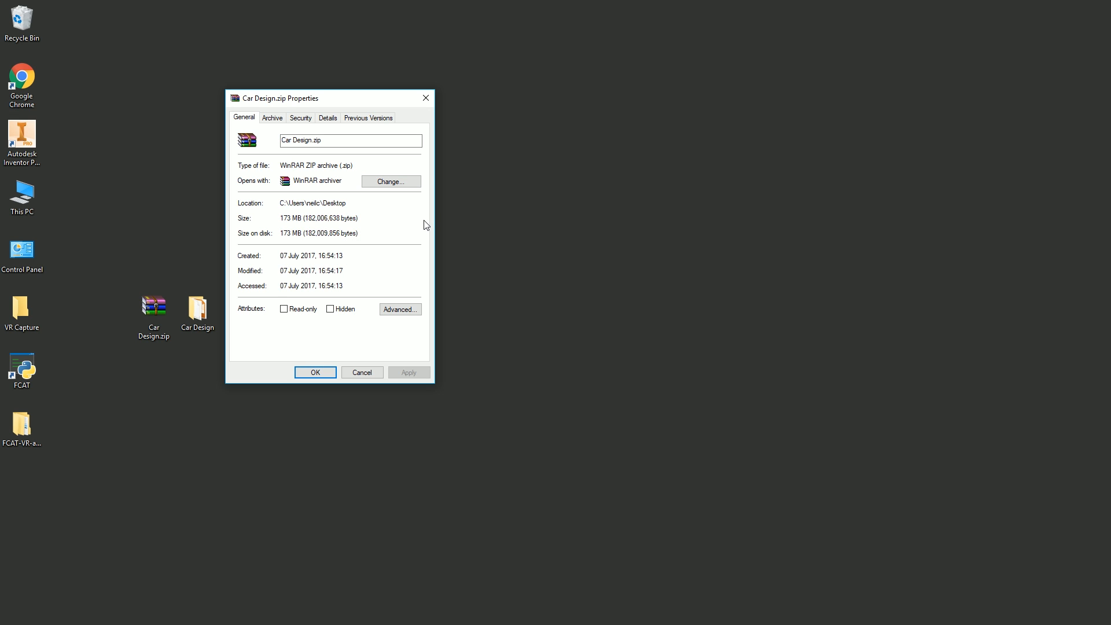